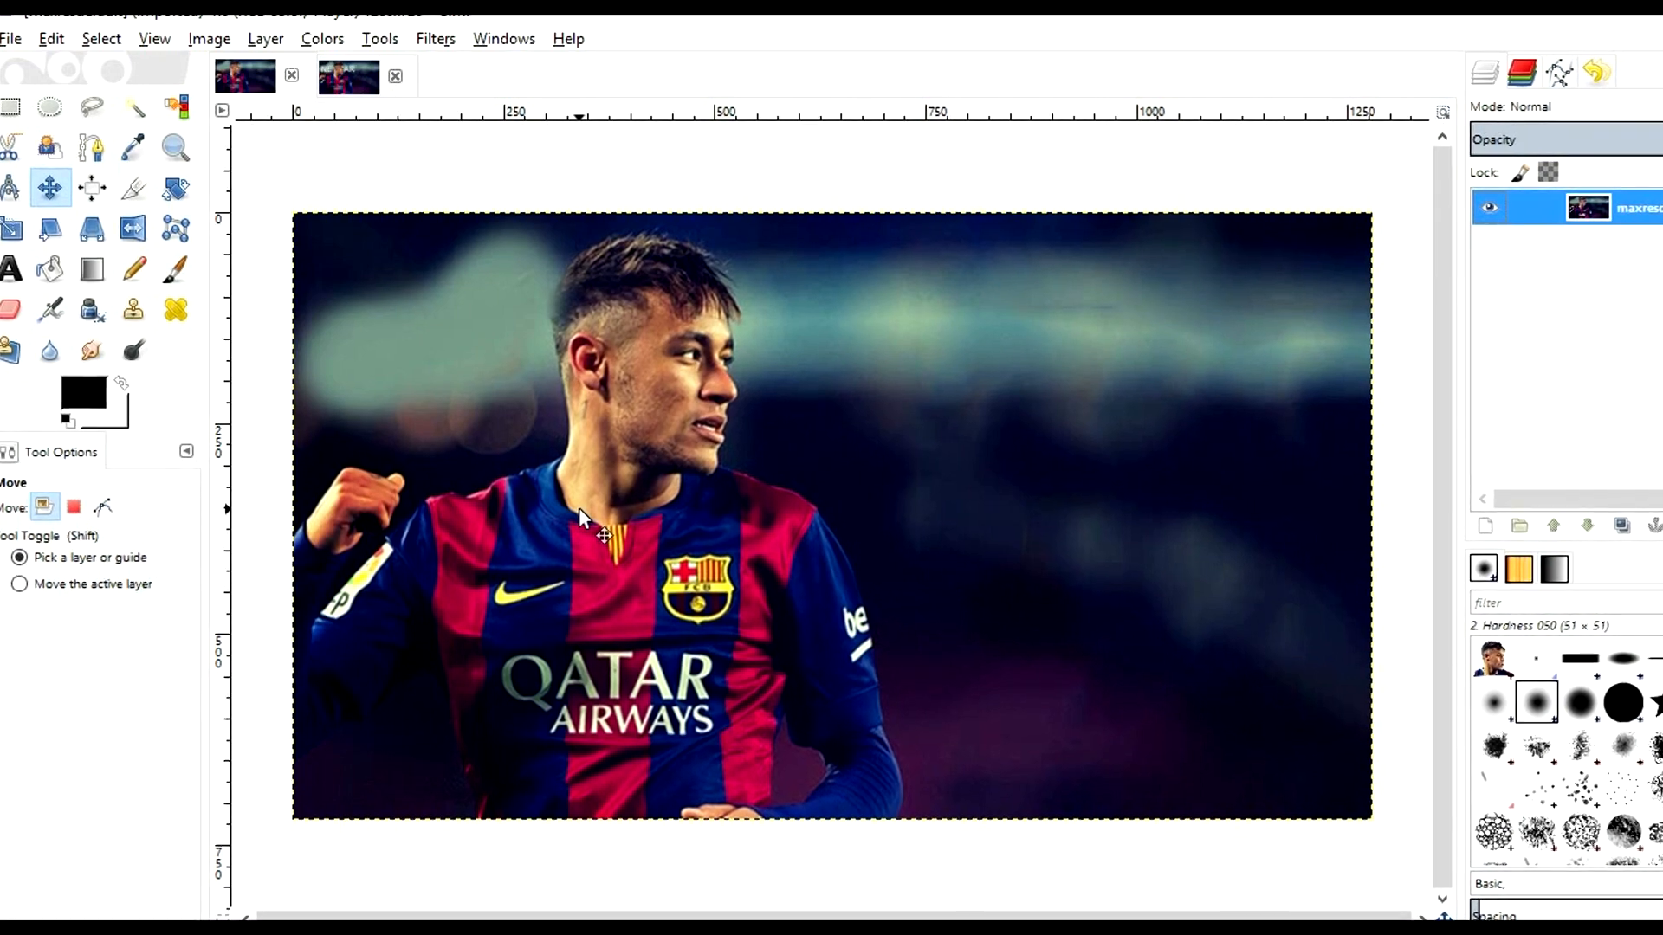
Trace path anchor points down the face, out to the right shoulder and back toward the neck
click(347, 77)
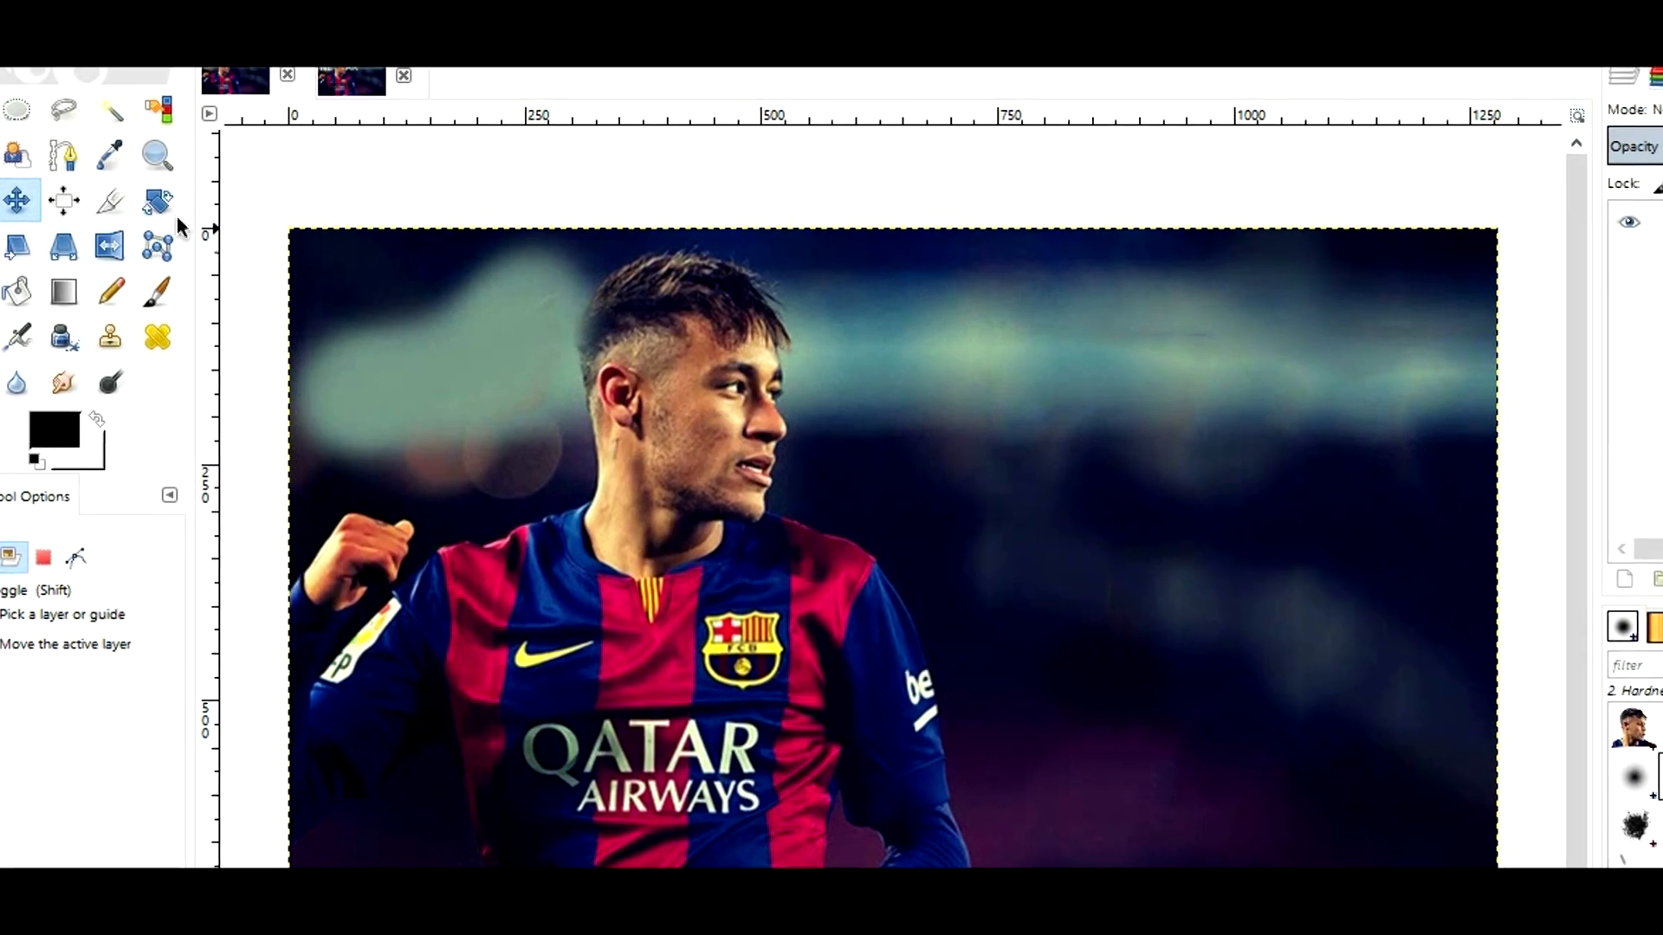
click(60, 152)
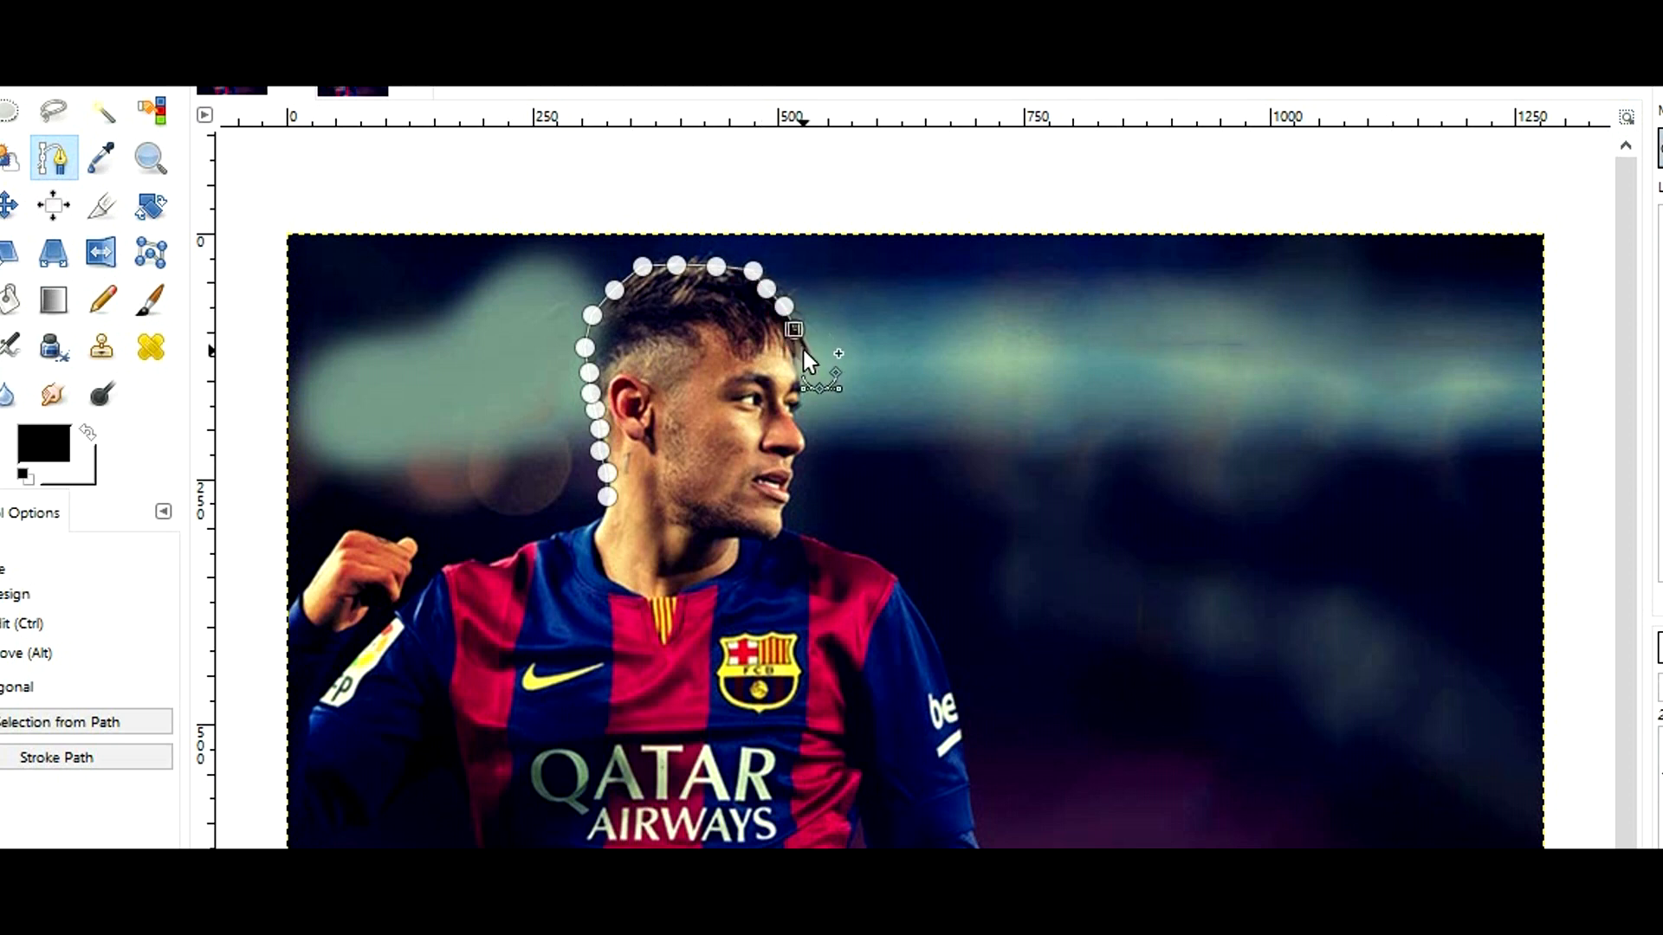
click(797, 384)
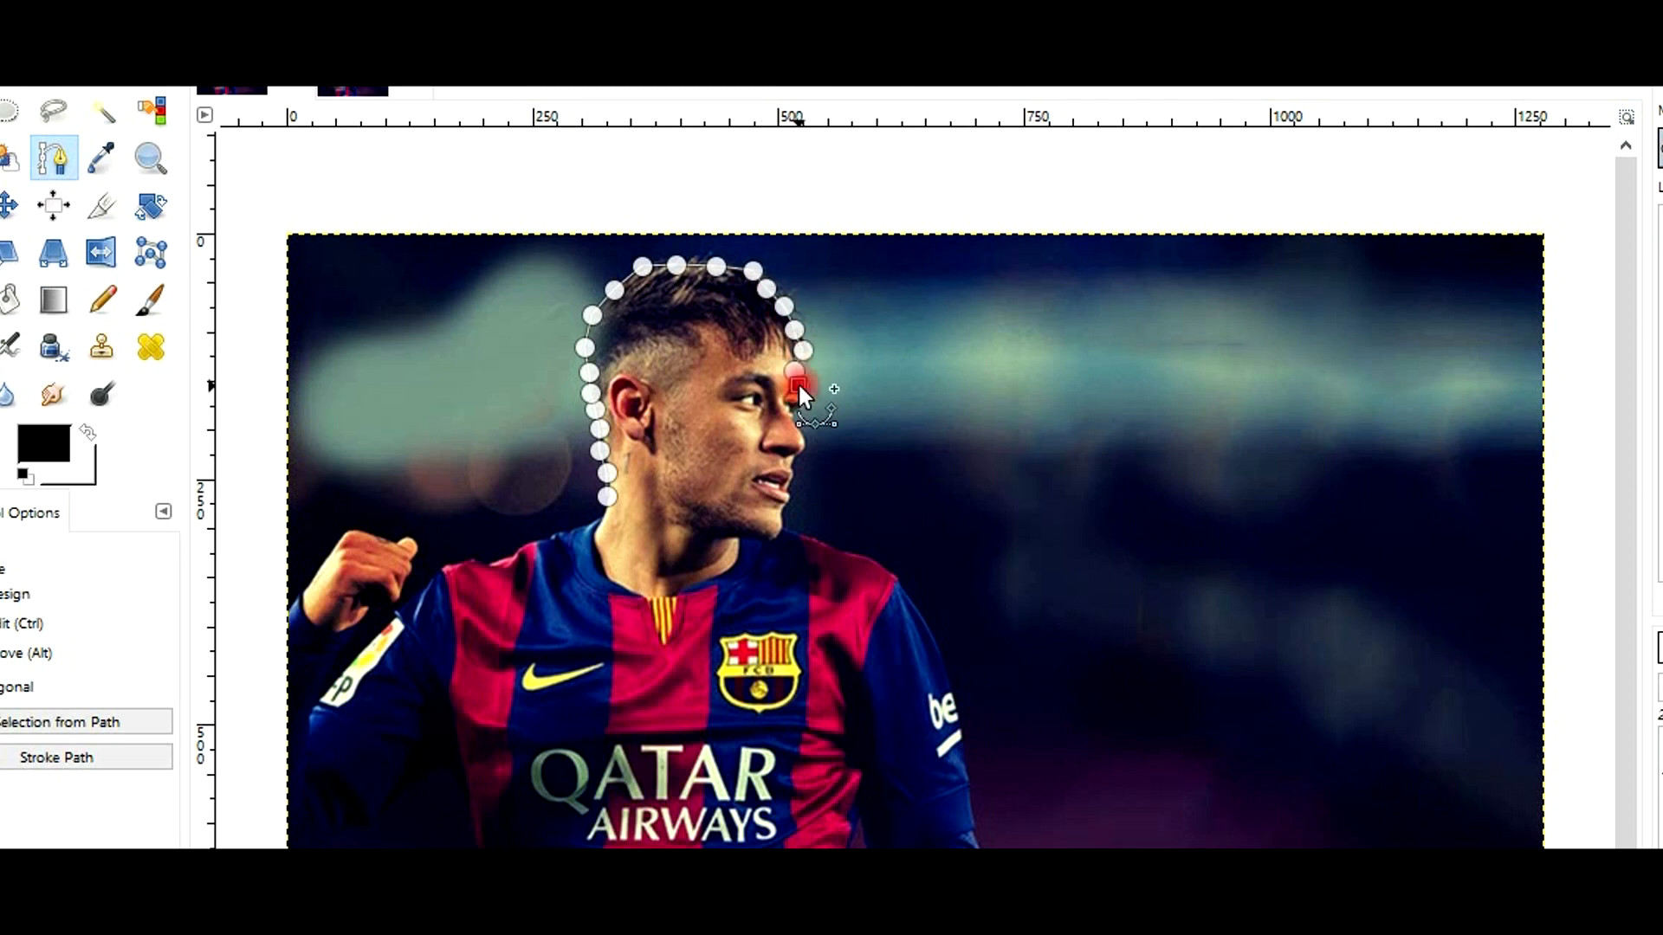
drag(795, 387, 798, 410)
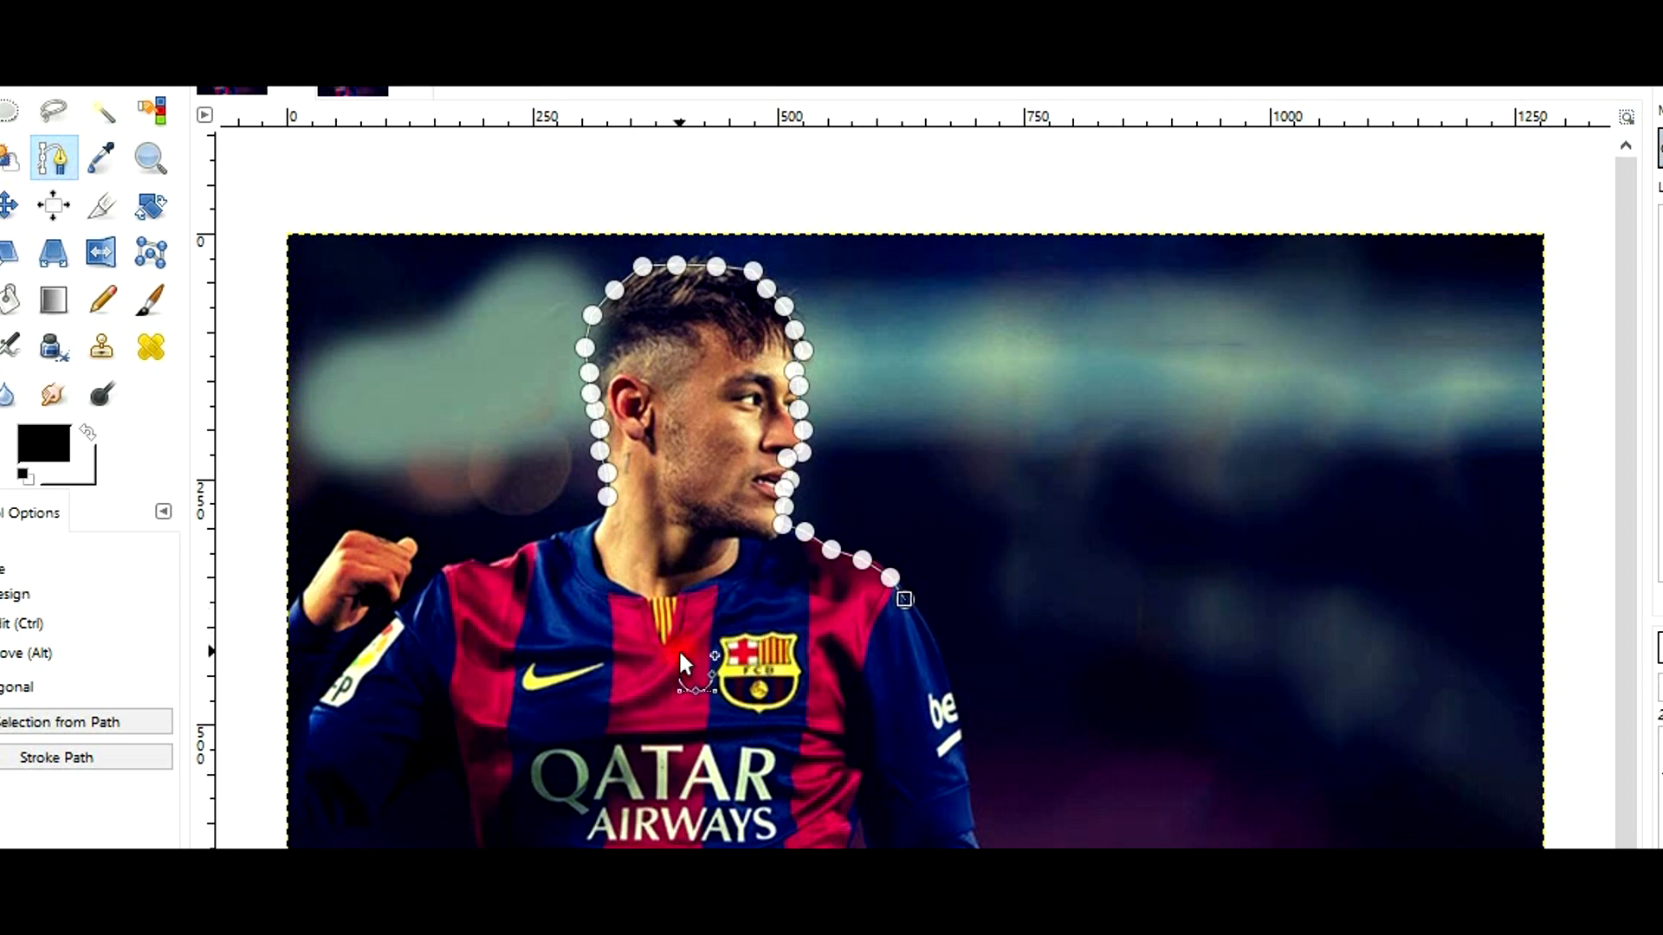
drag(685, 663, 499, 577)
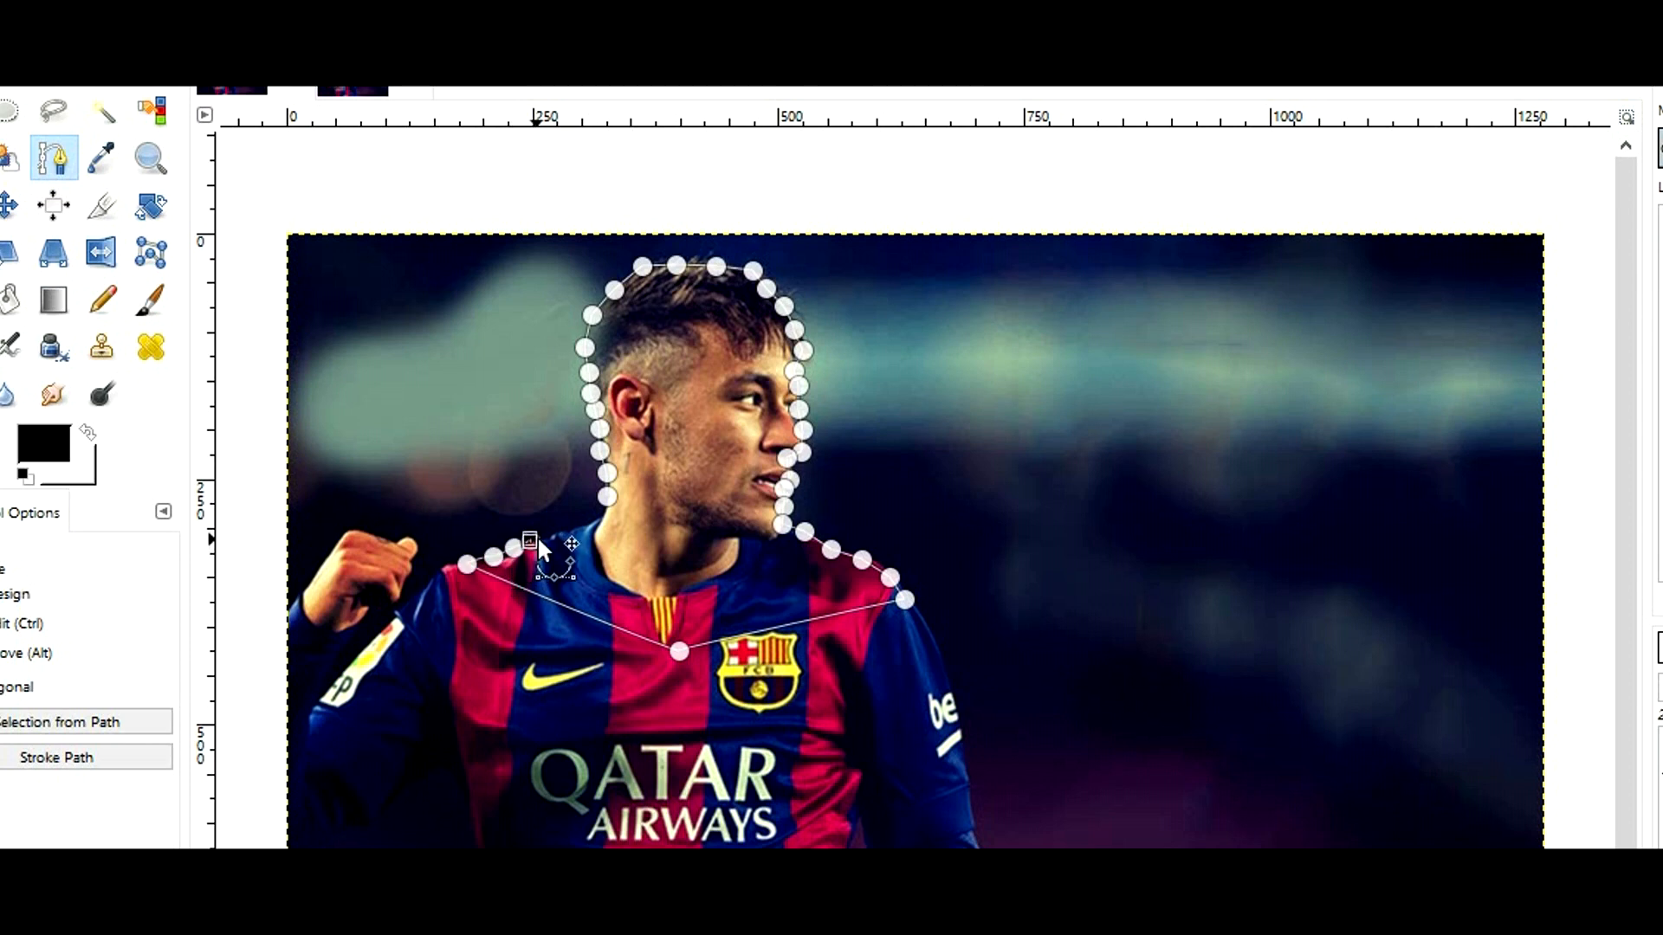
drag(530, 543, 594, 531)
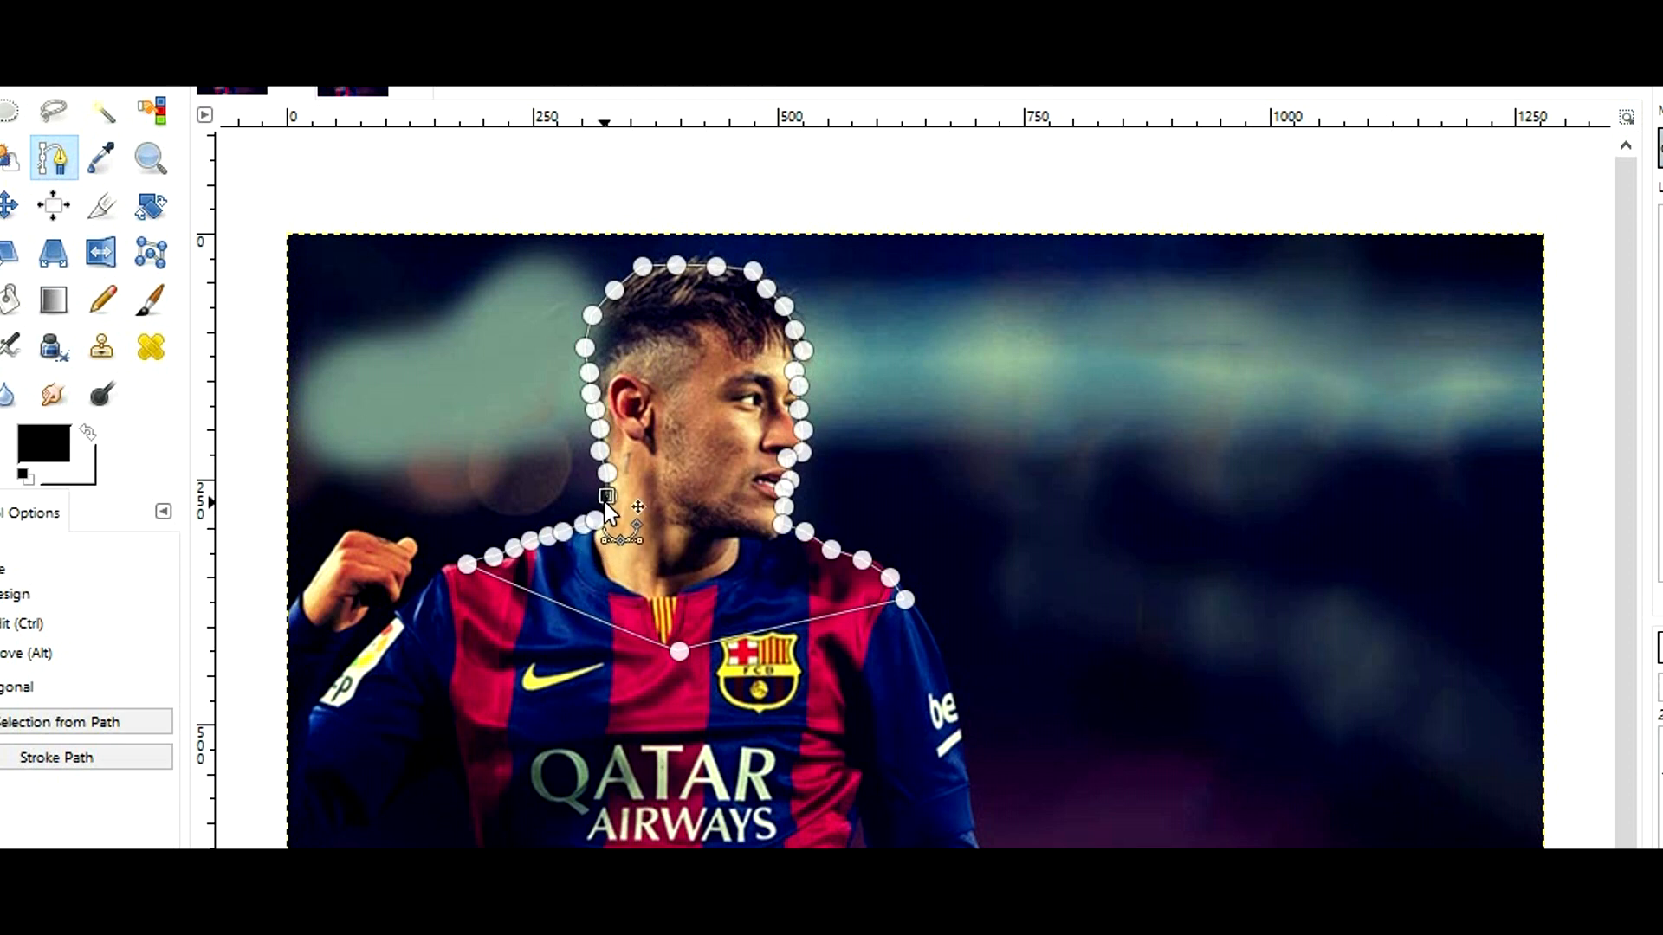
mouse_move(684, 502)
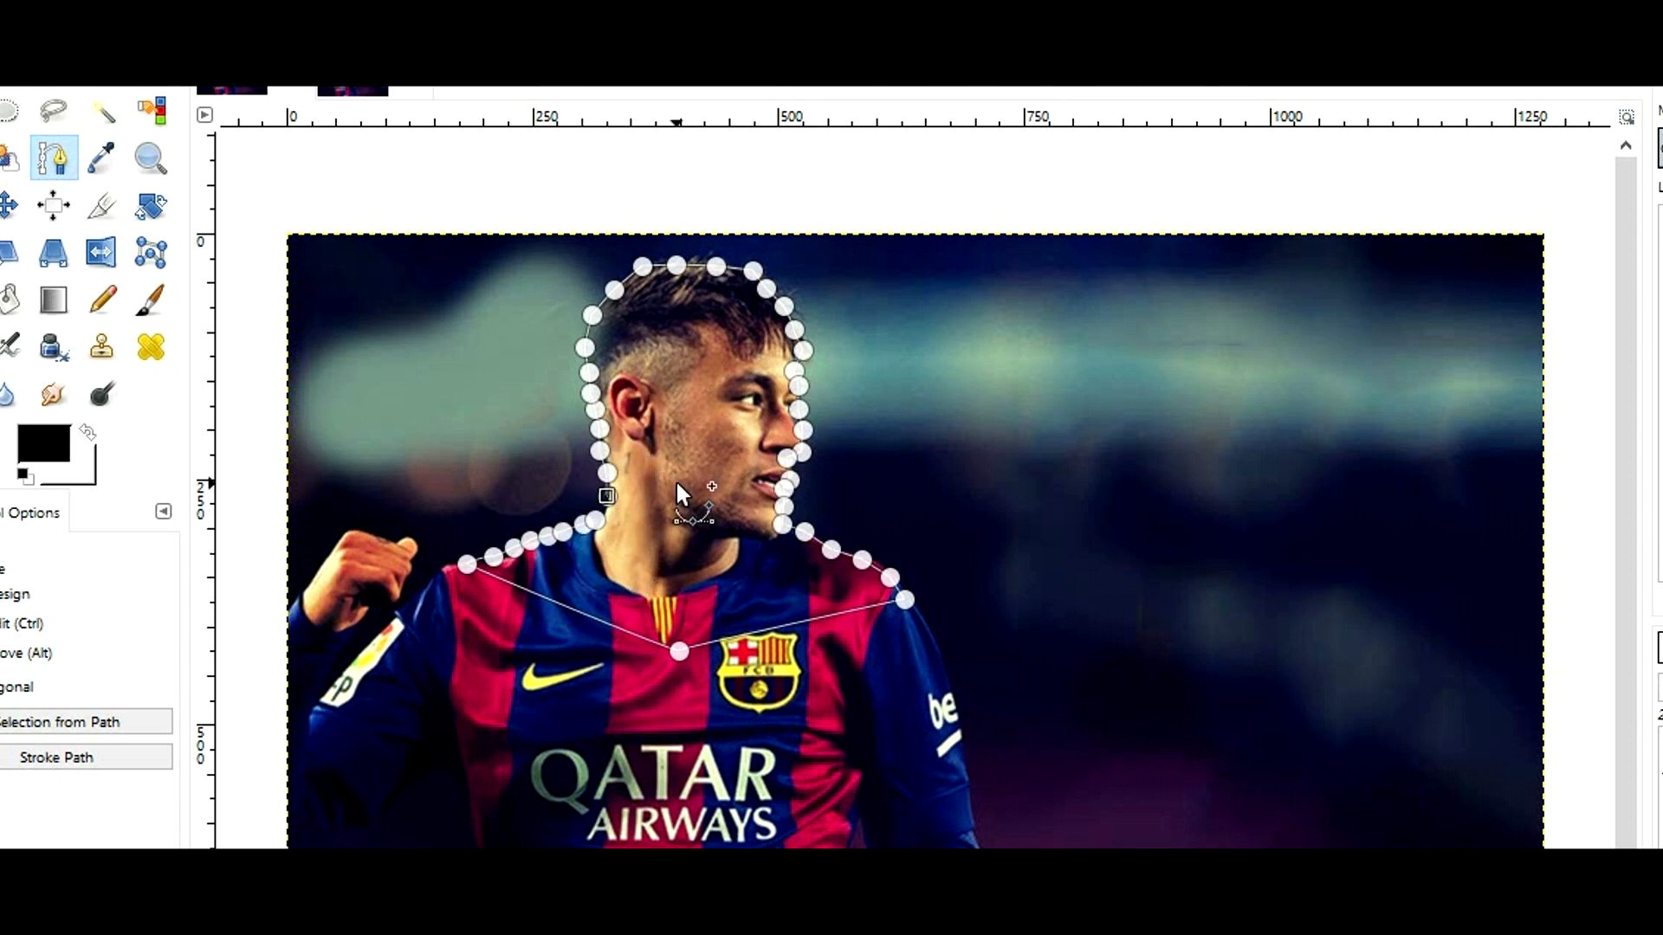
Convert the head-and-shoulders path to a selection, copy-paste it and make it a new layer
right_click(687, 501)
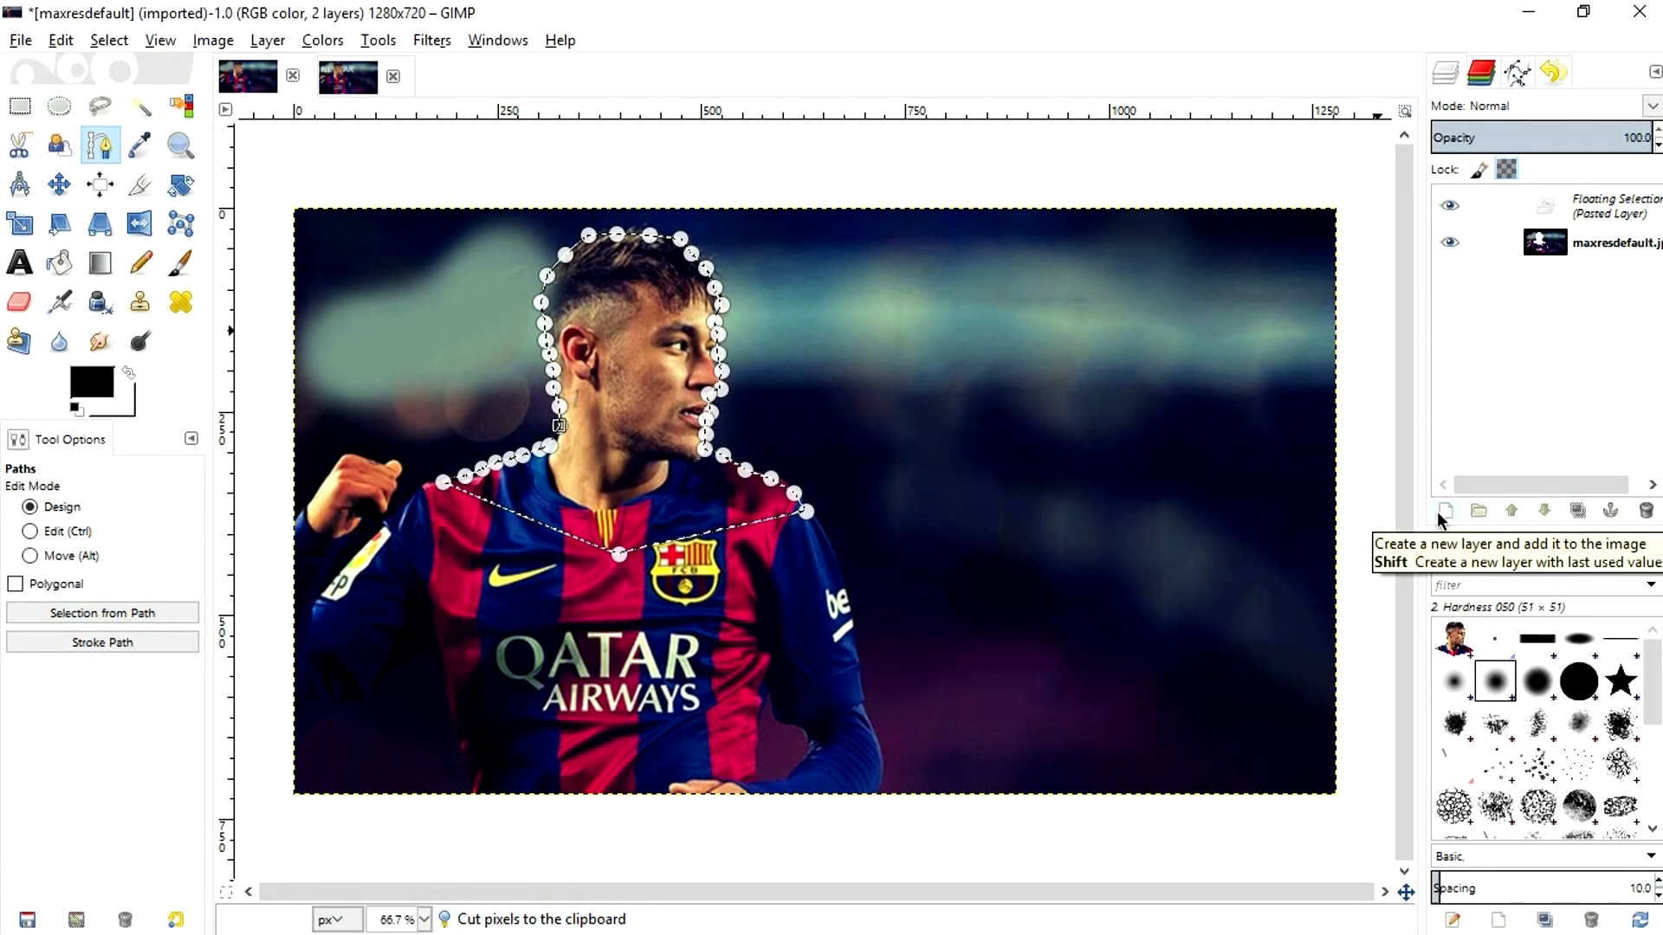
click(1445, 510)
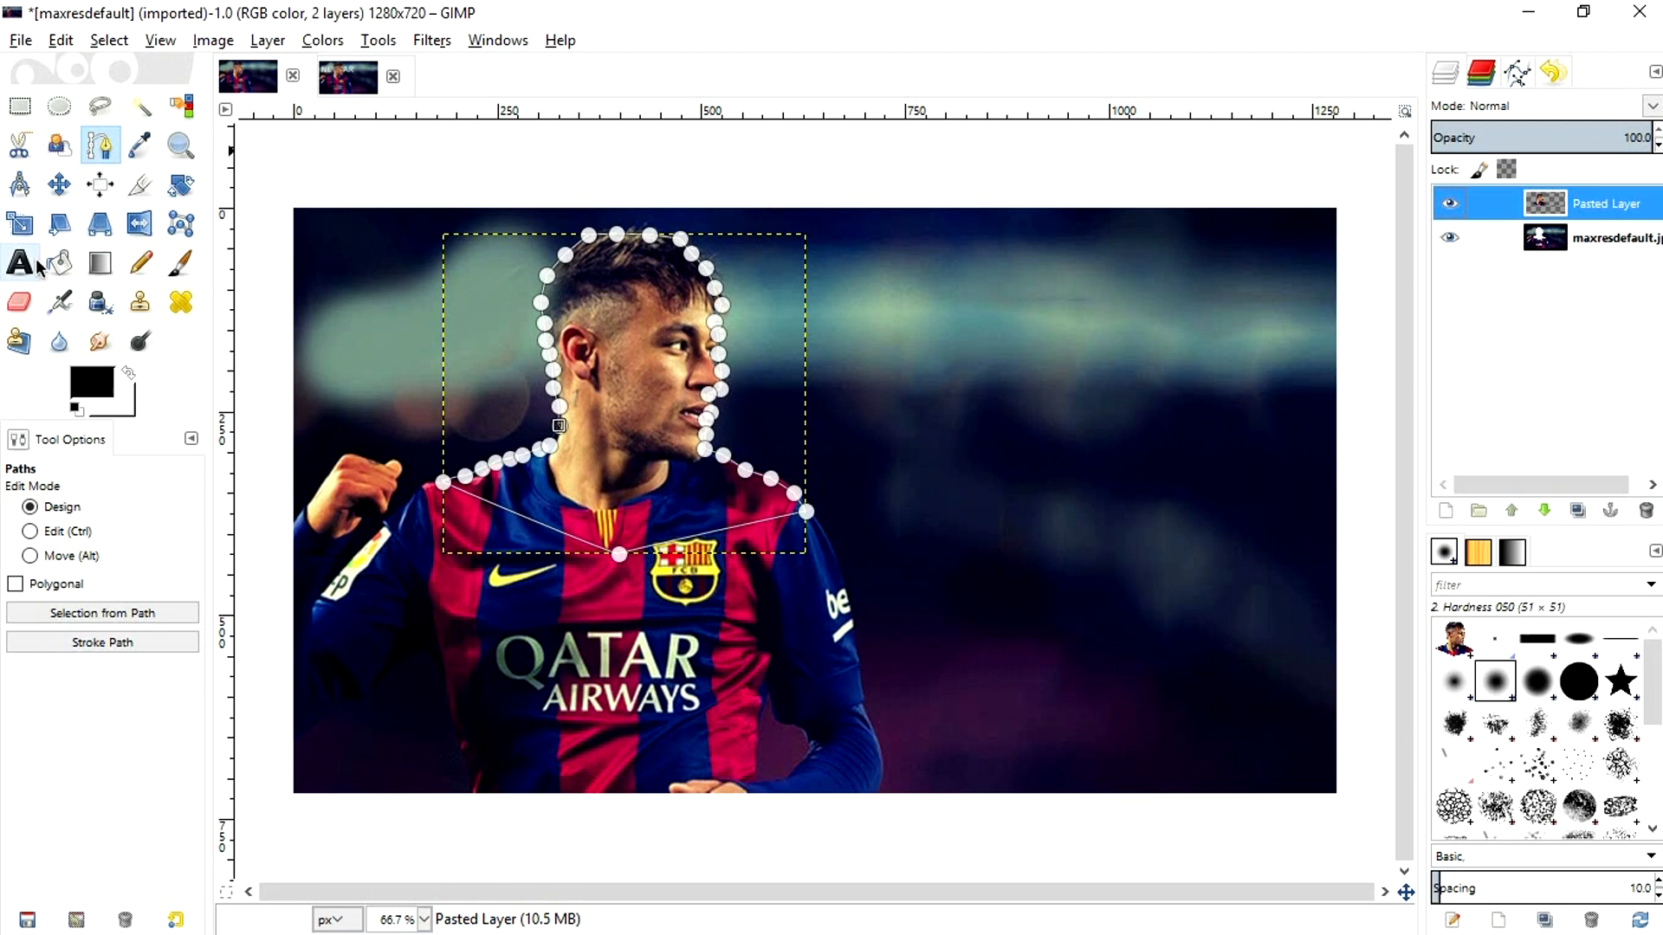
Type the word NEYMAR with the Text tool
click(16, 262)
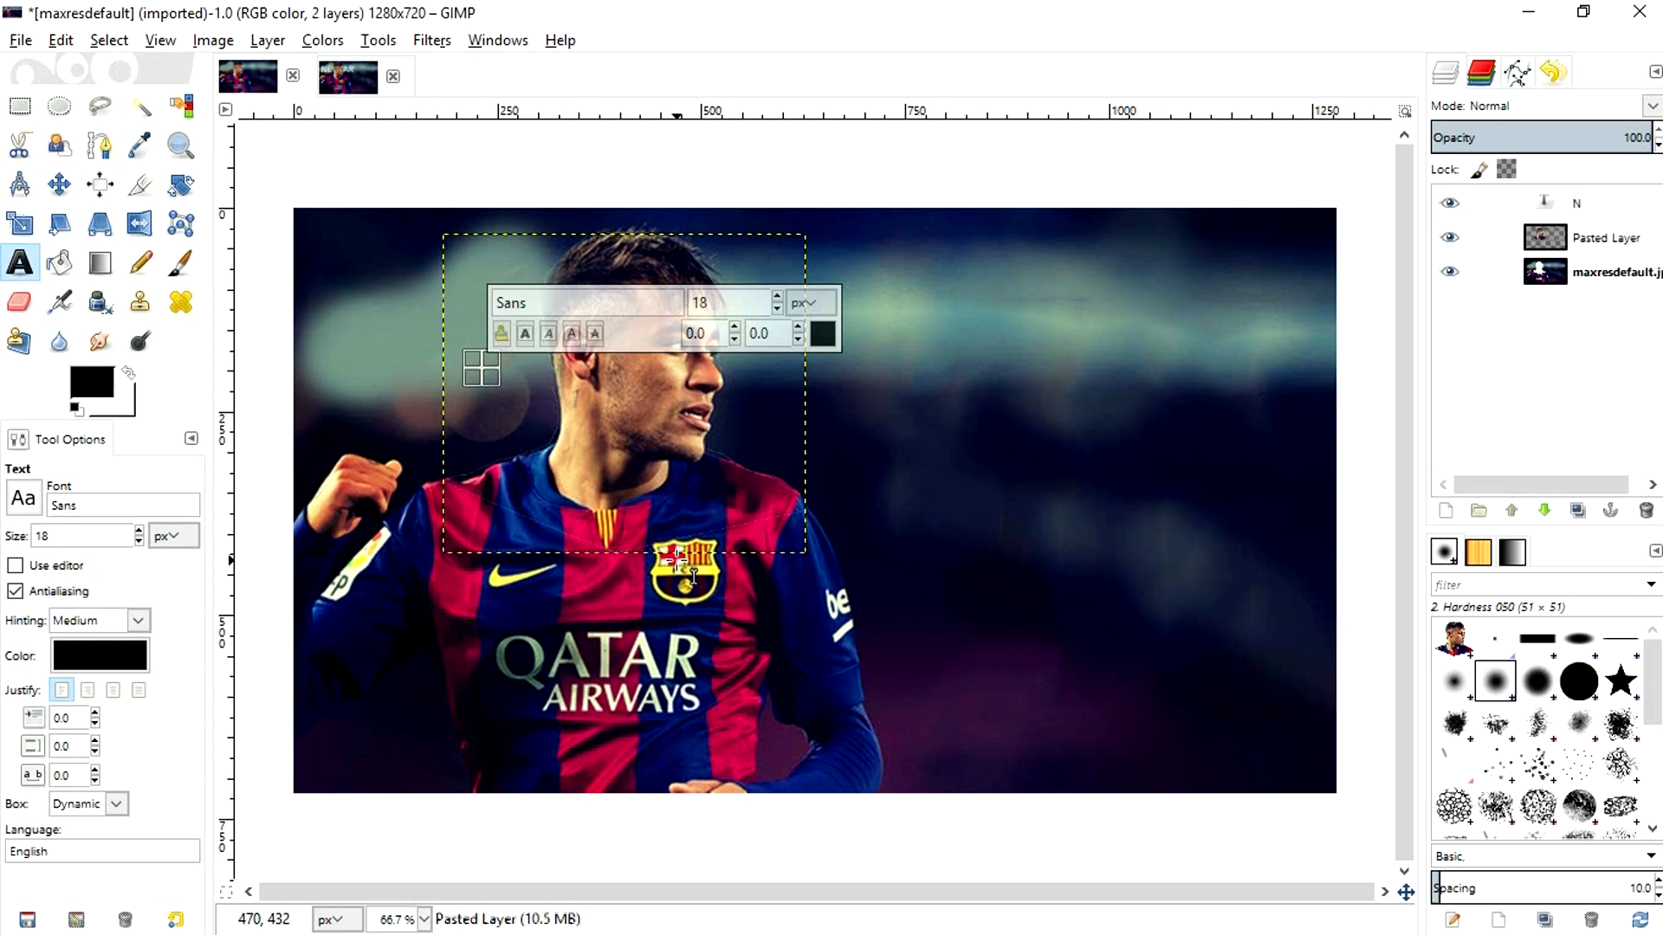
text(NEYMAE)
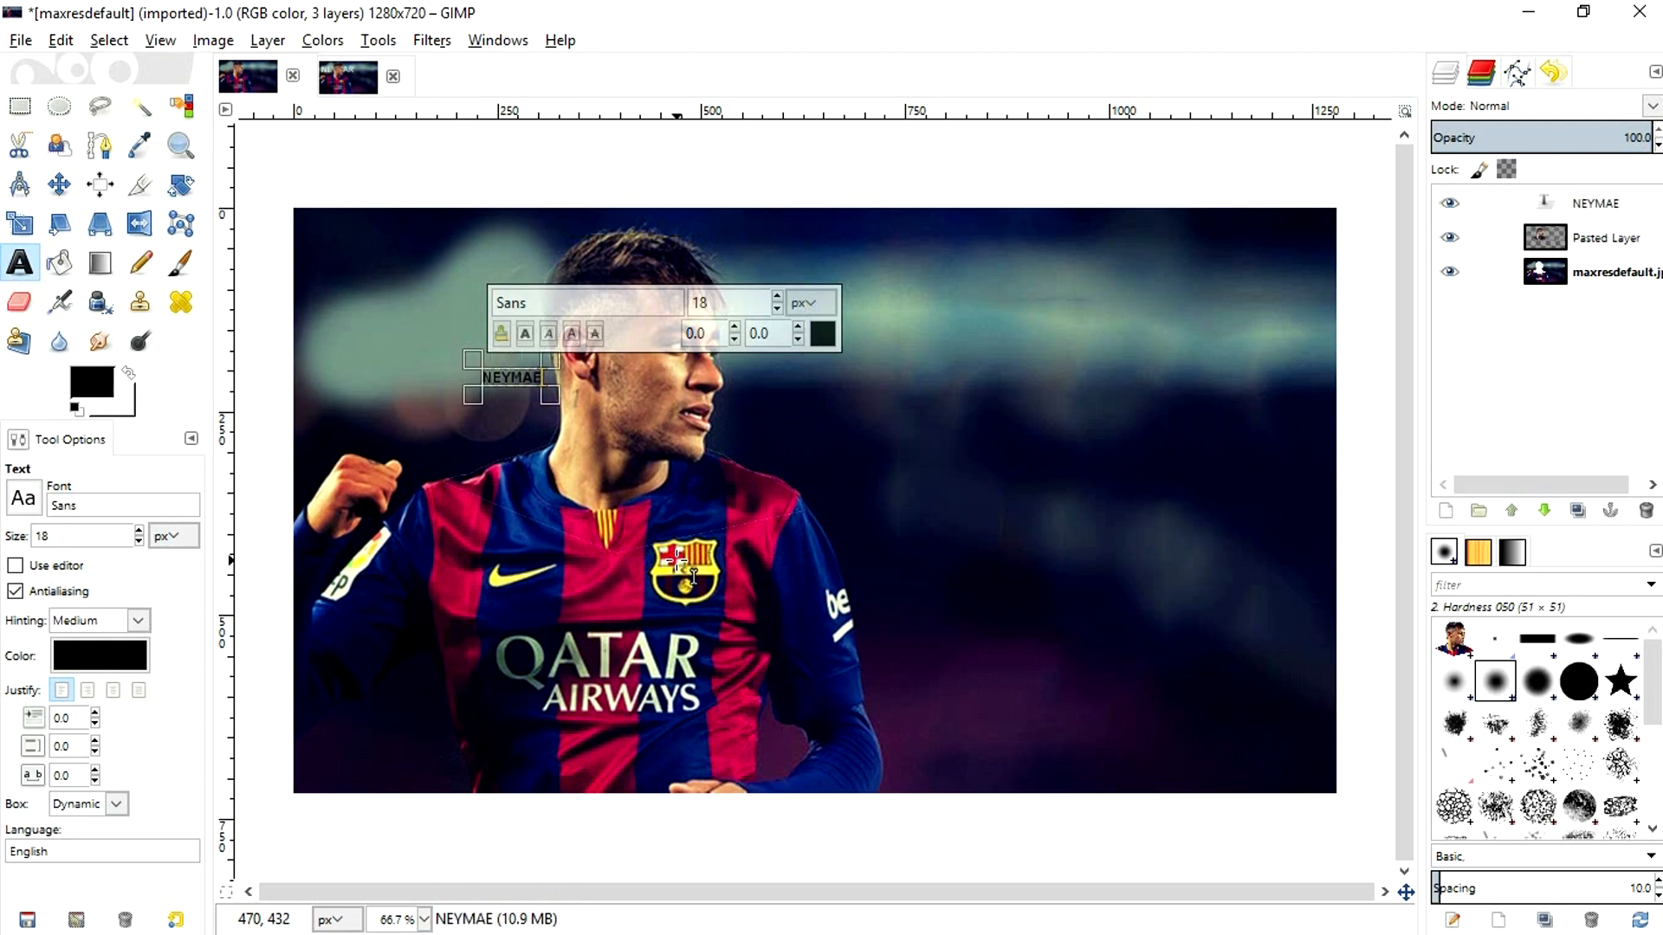
text(R)
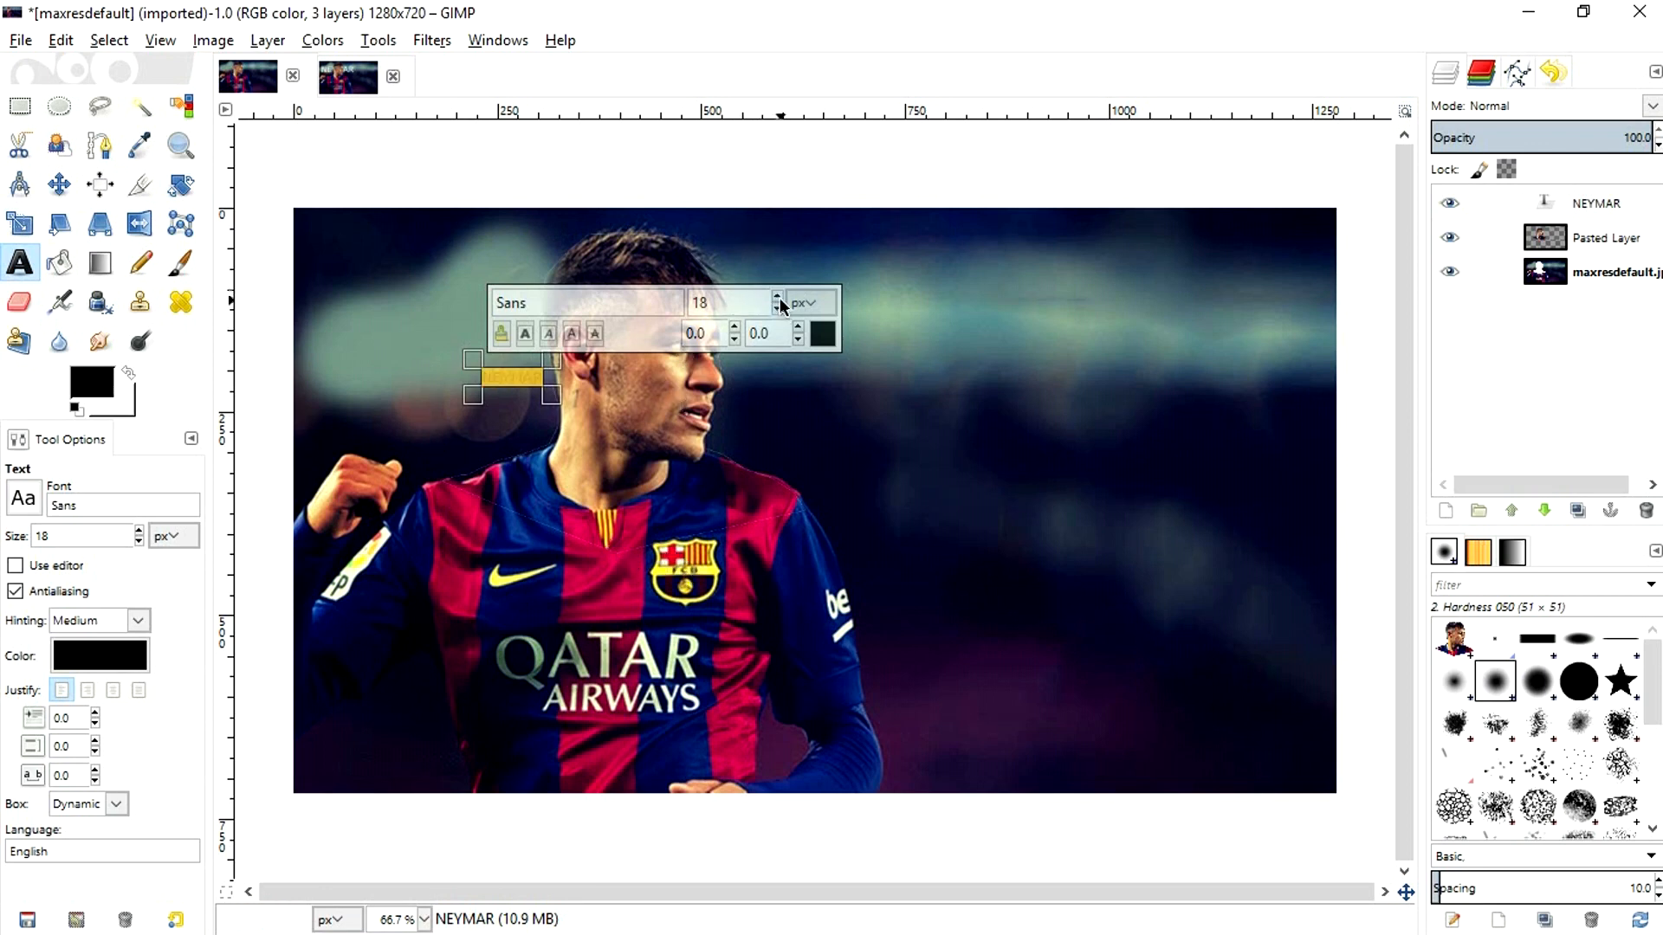
Enlarge the NEYMAR text to 92 px and colour it white
text(72)
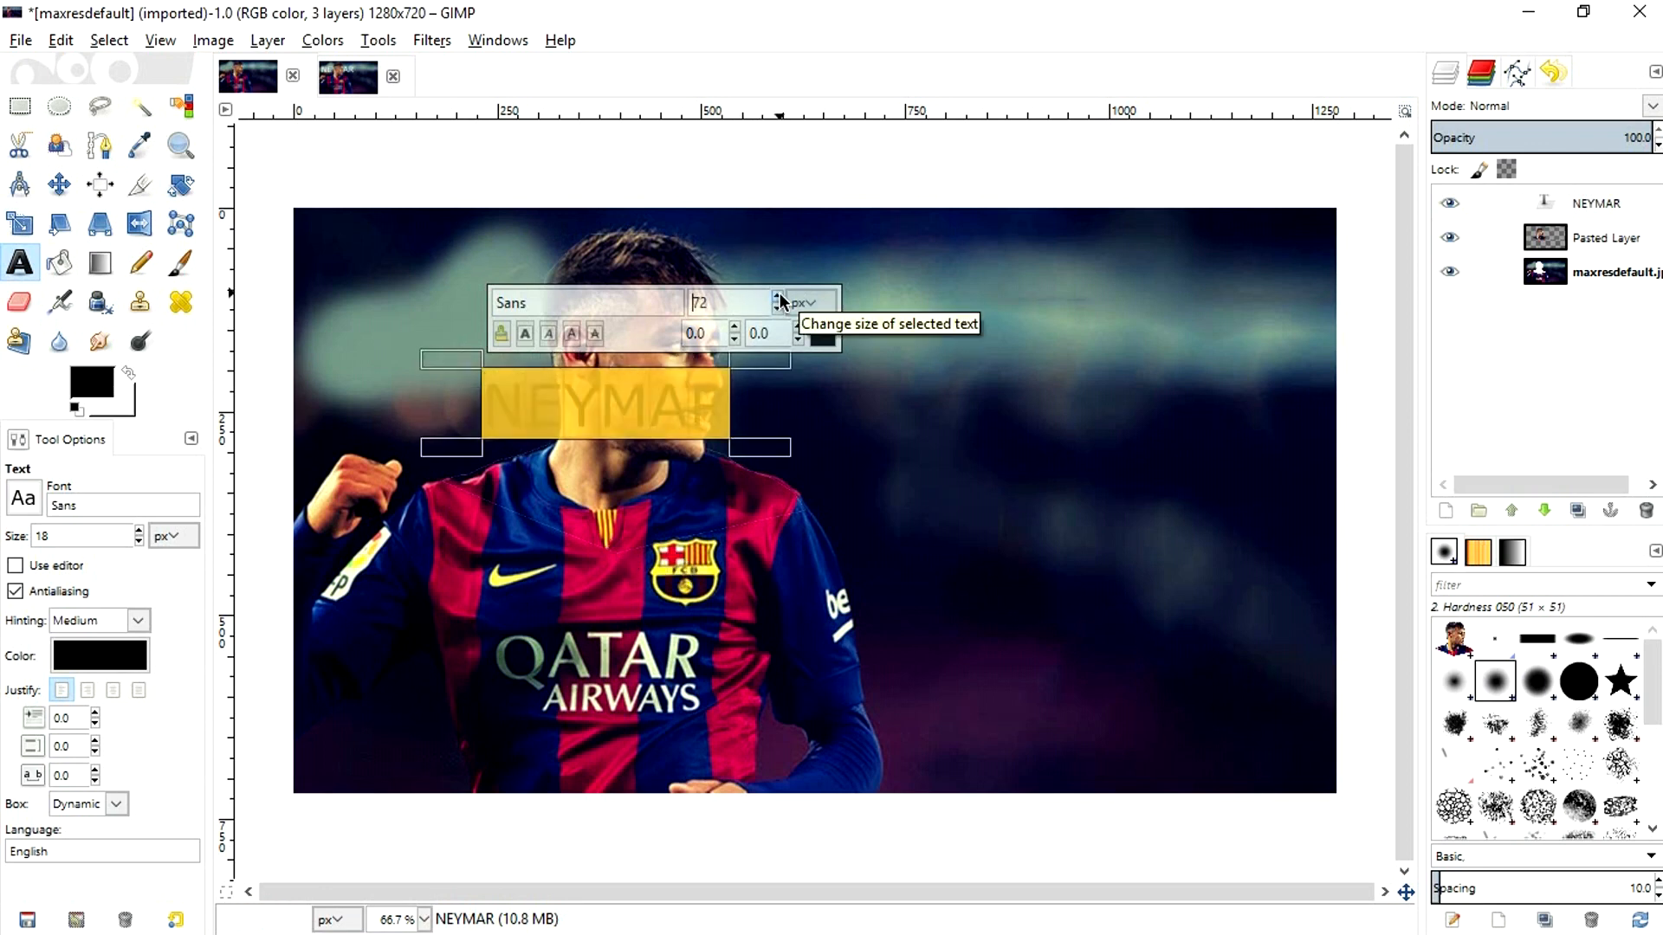
click(775, 298)
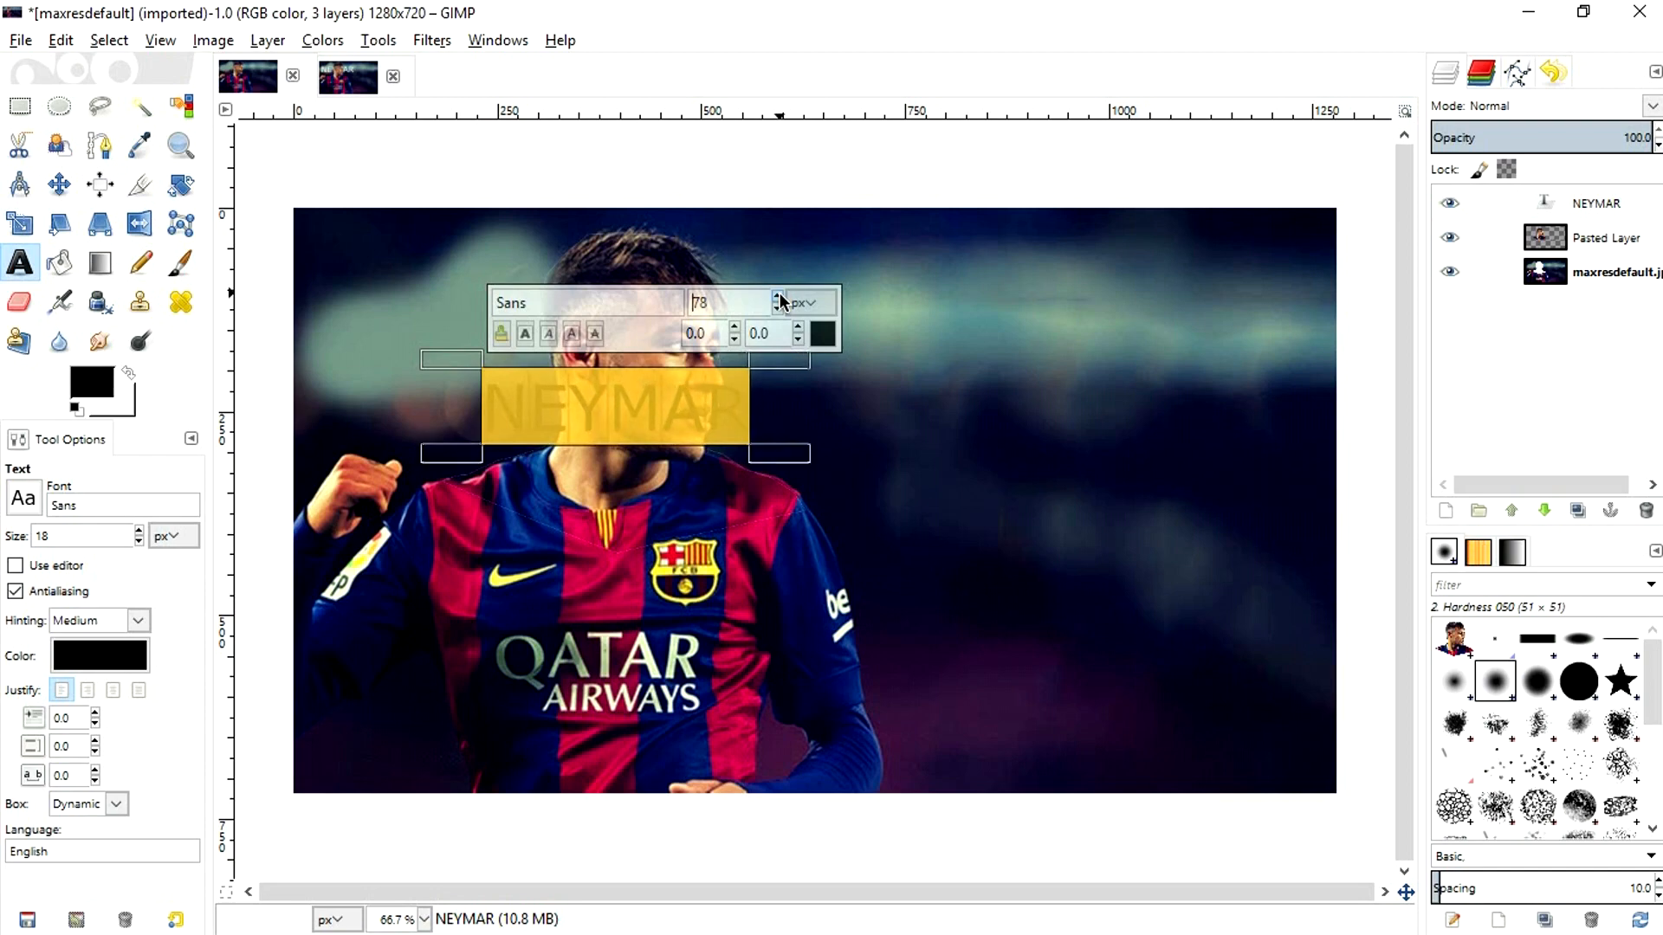
click(775, 298)
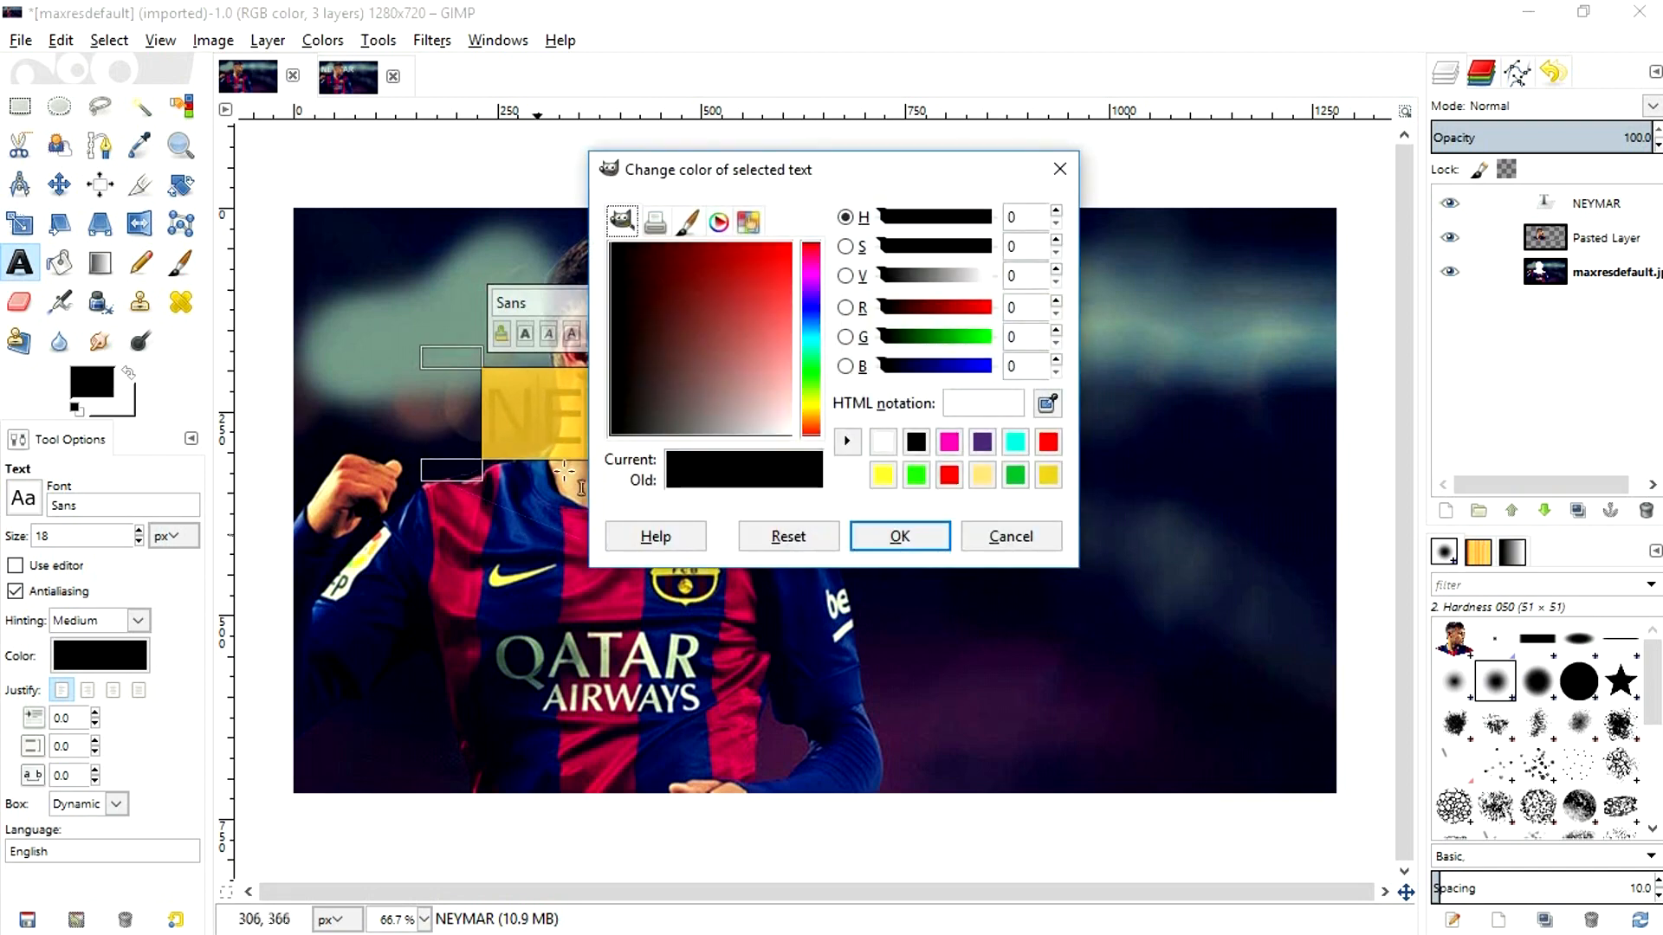
click(900, 536)
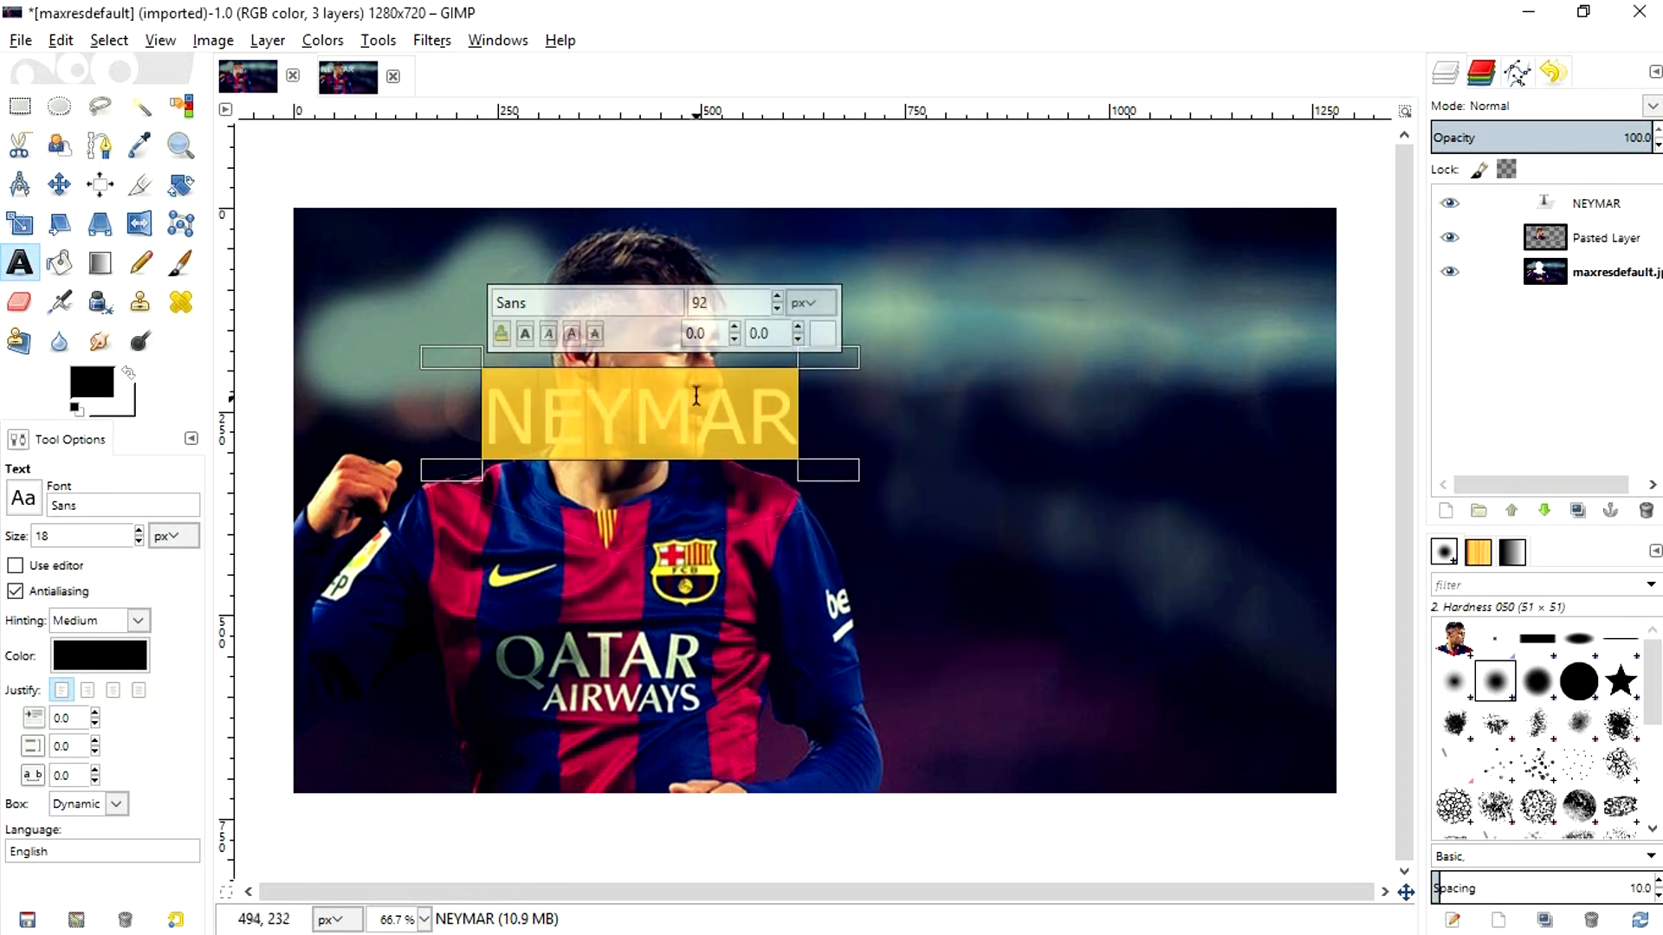
click(1597, 203)
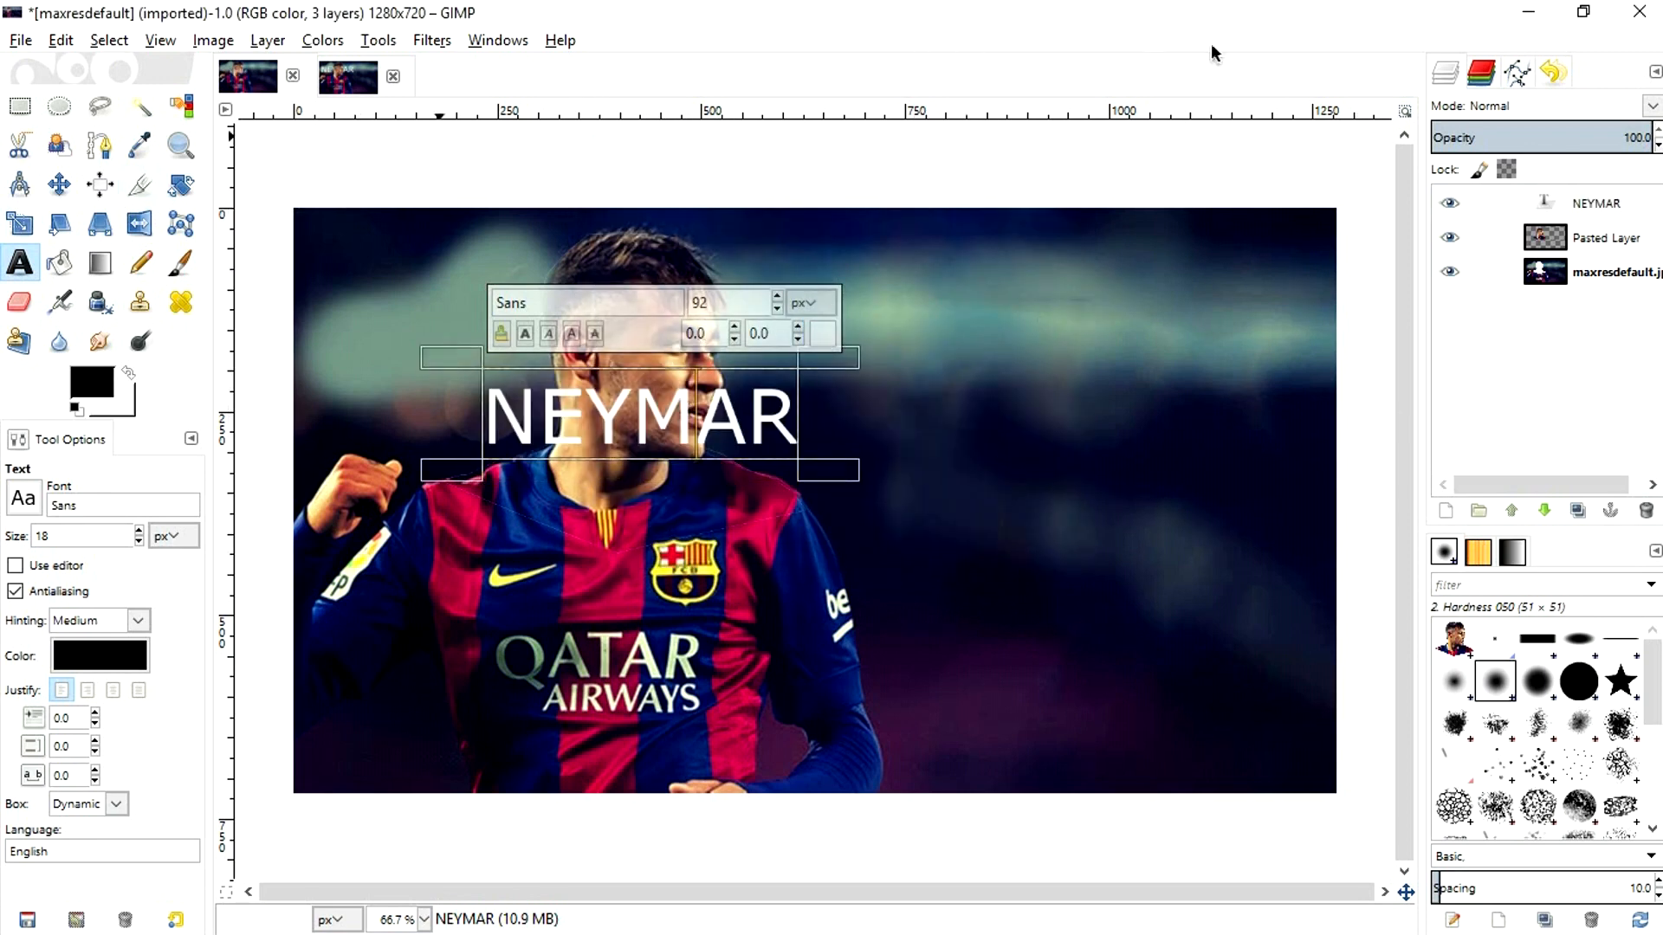
Stack Pasted Layer above the NEYMAR text layer and pick the Move tool
click(1597, 203)
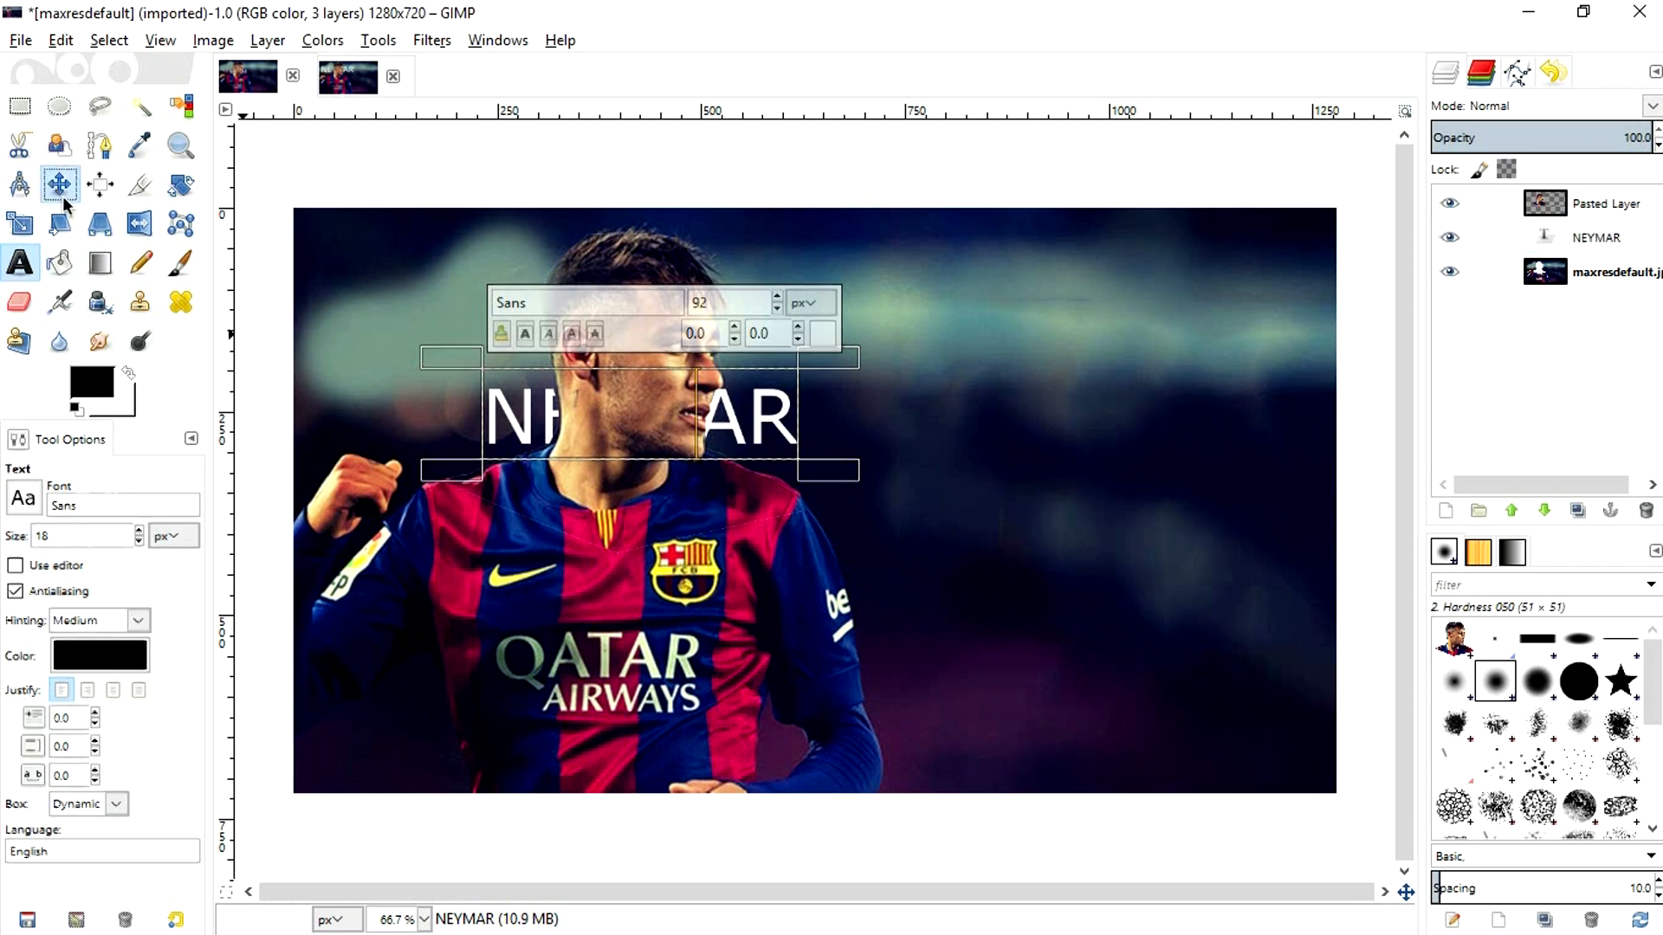
click(61, 184)
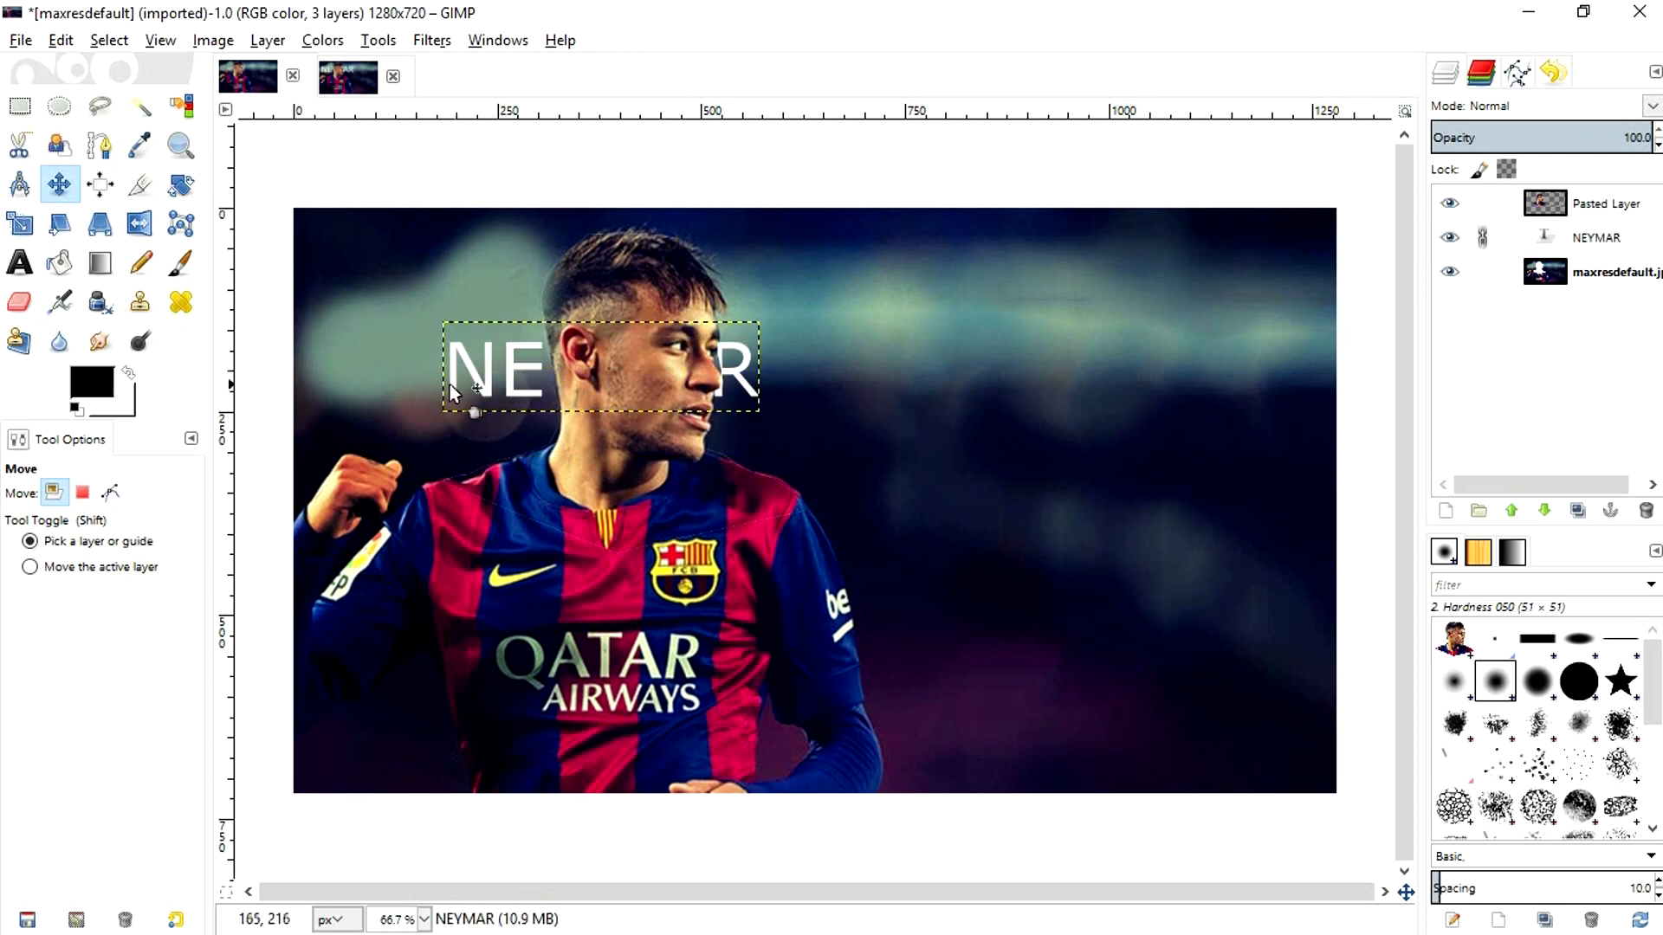
mouse_move(674, 393)
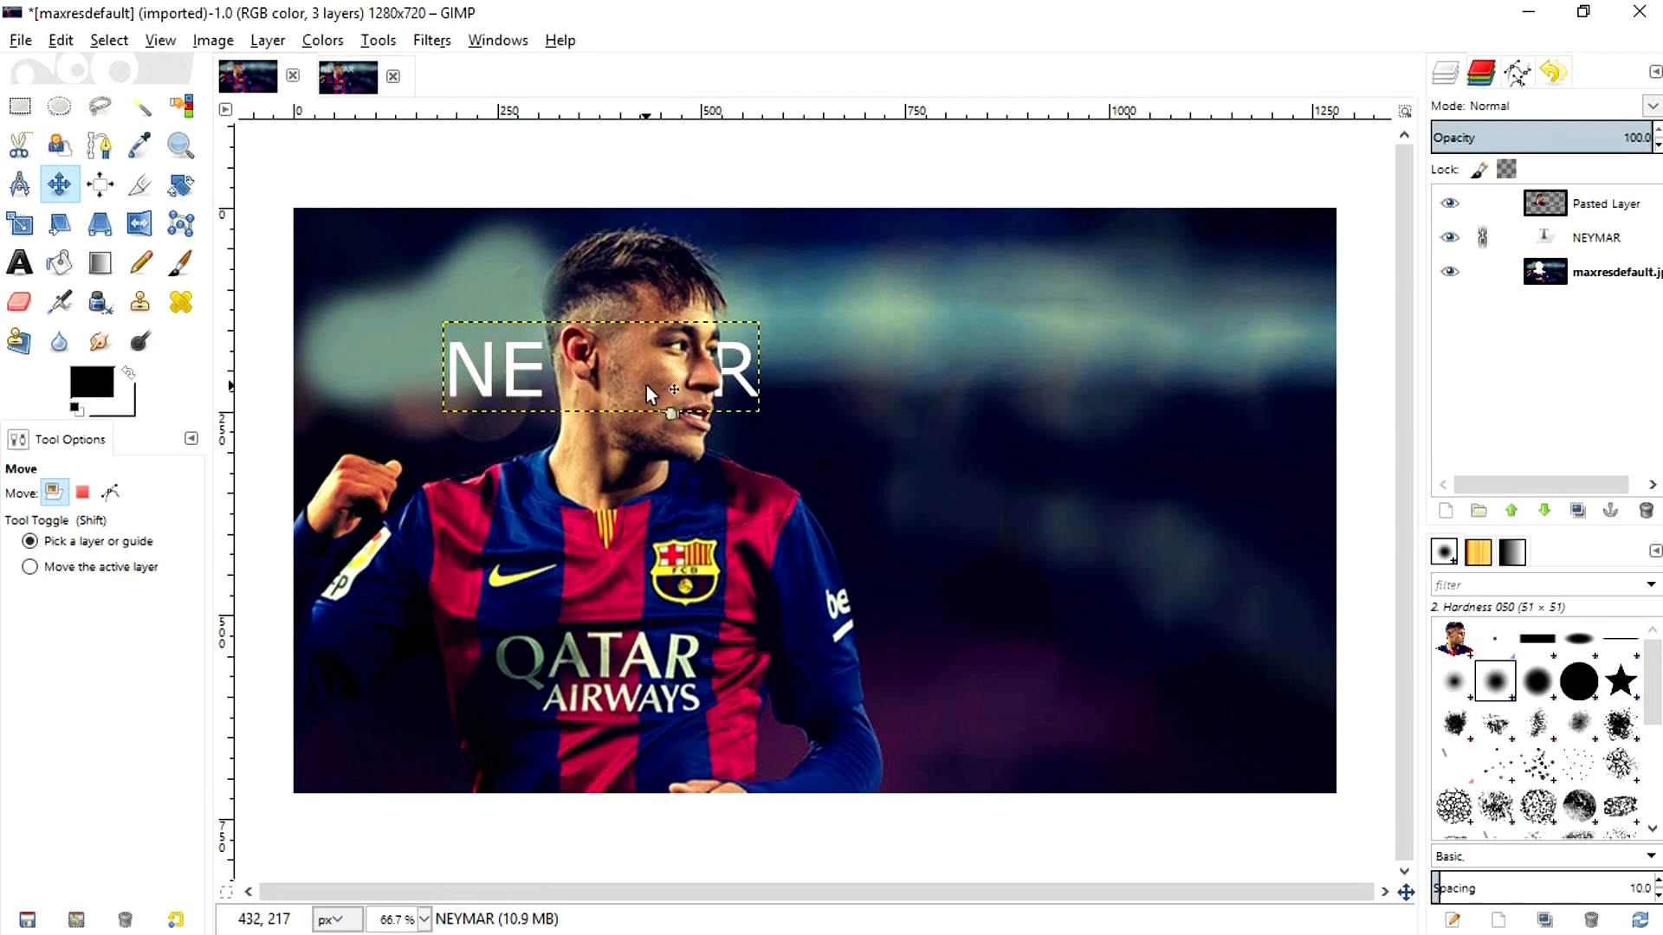
mouse_move(625, 381)
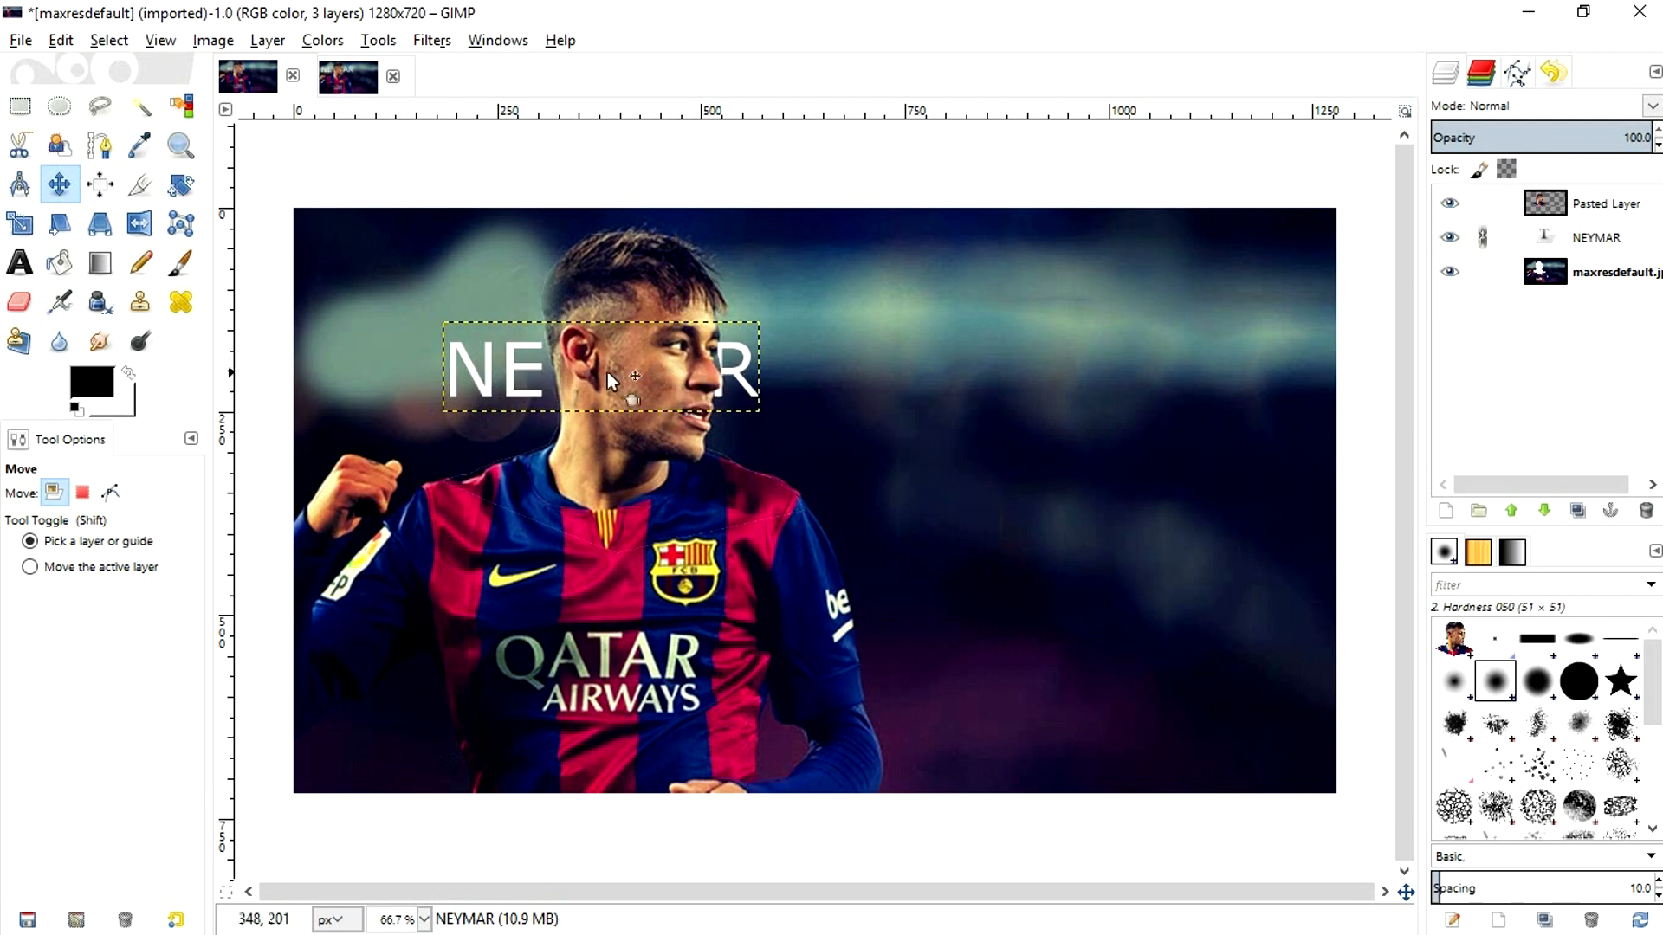
mouse_move(708, 457)
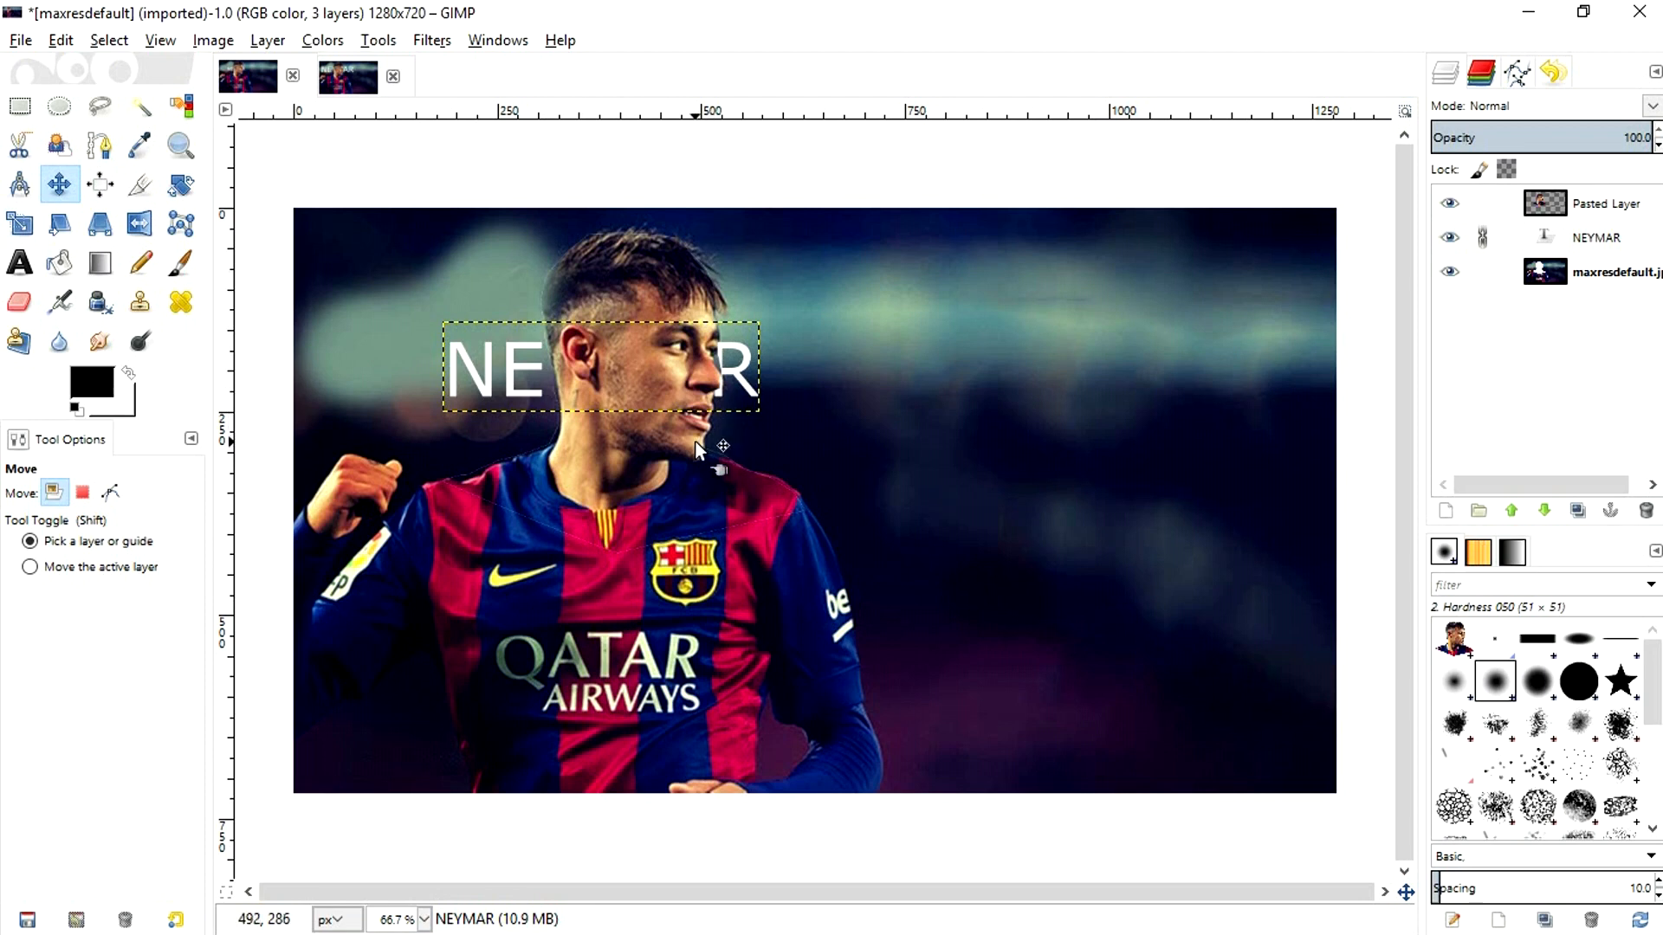
mouse_move(524, 387)
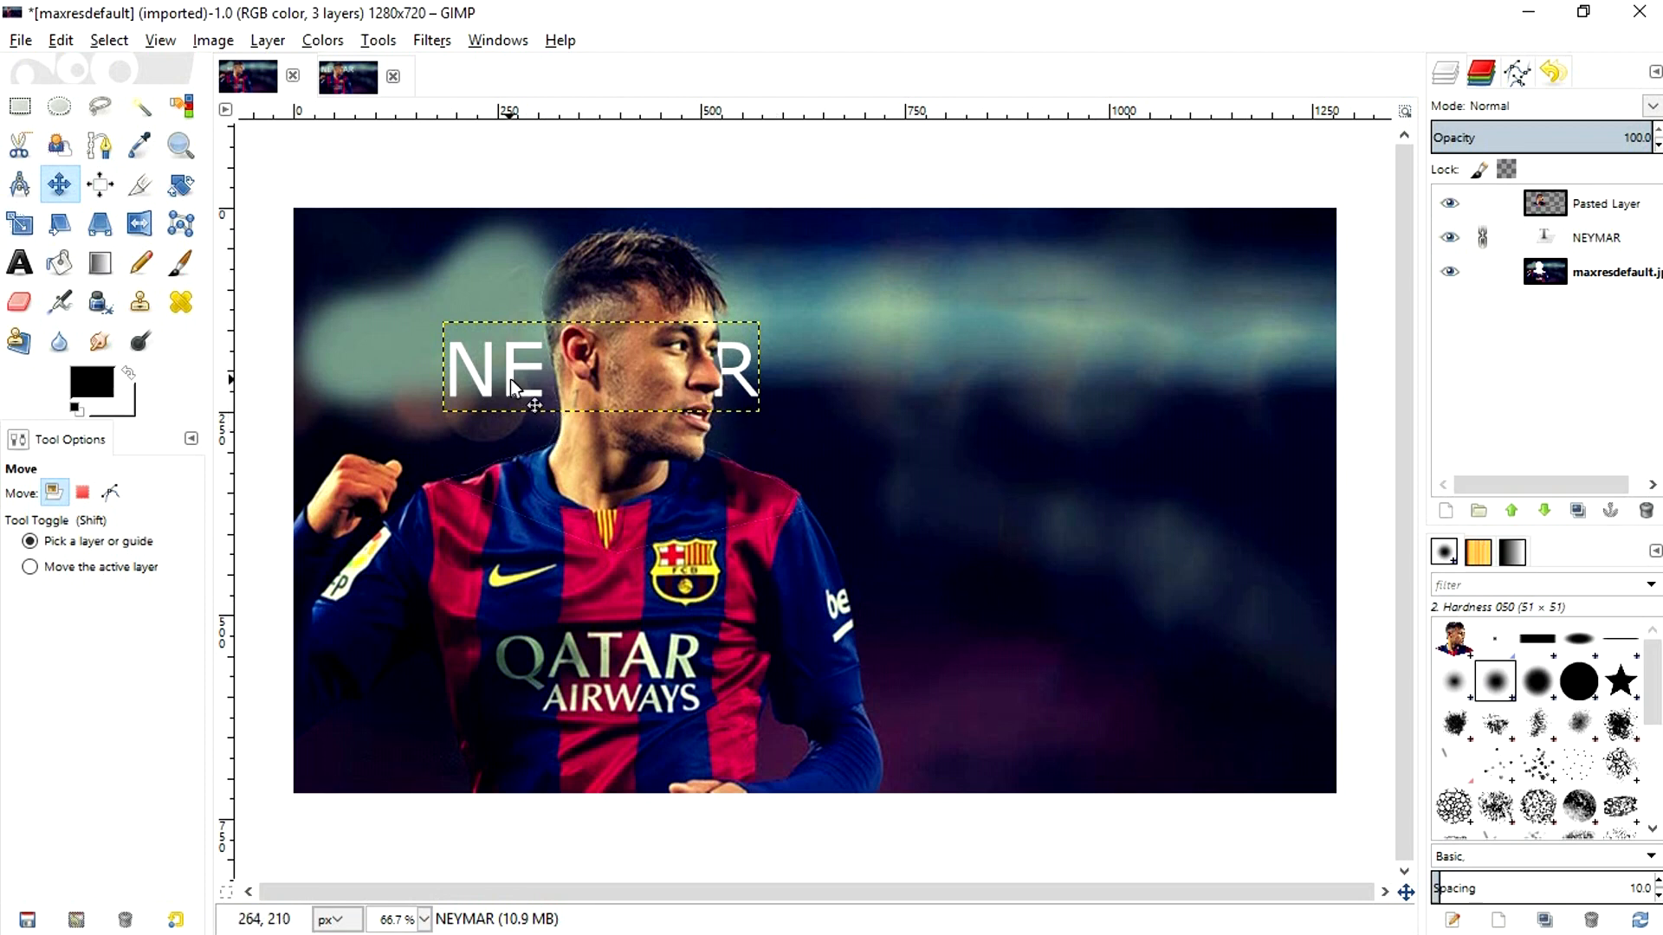
mouse_move(545, 384)
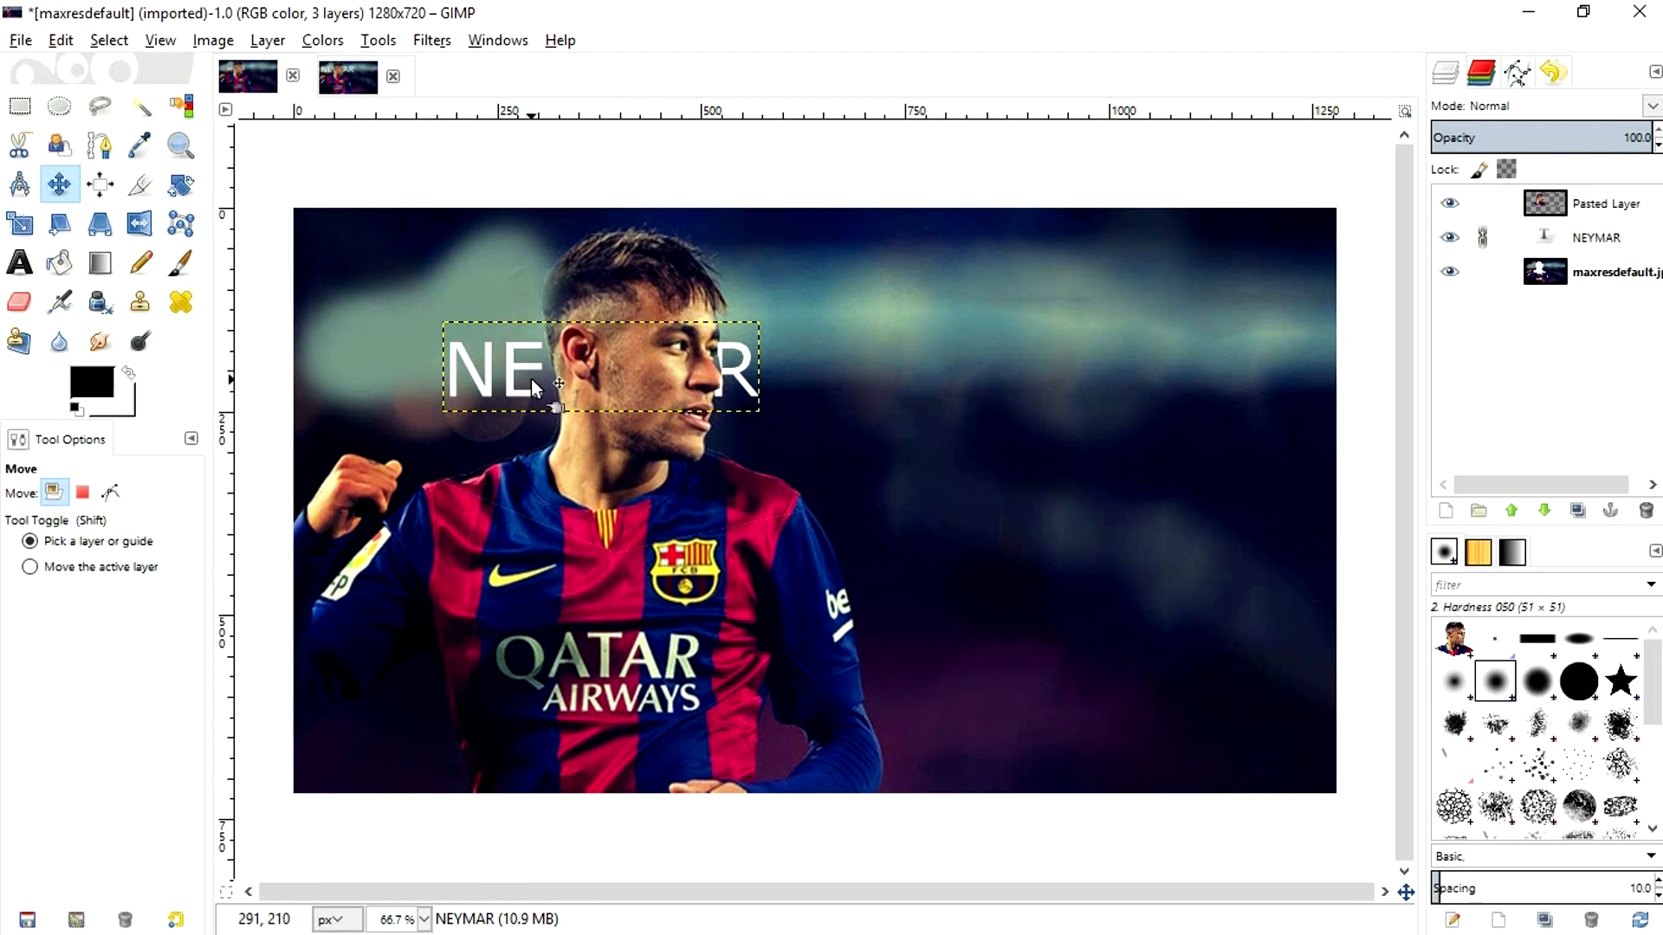